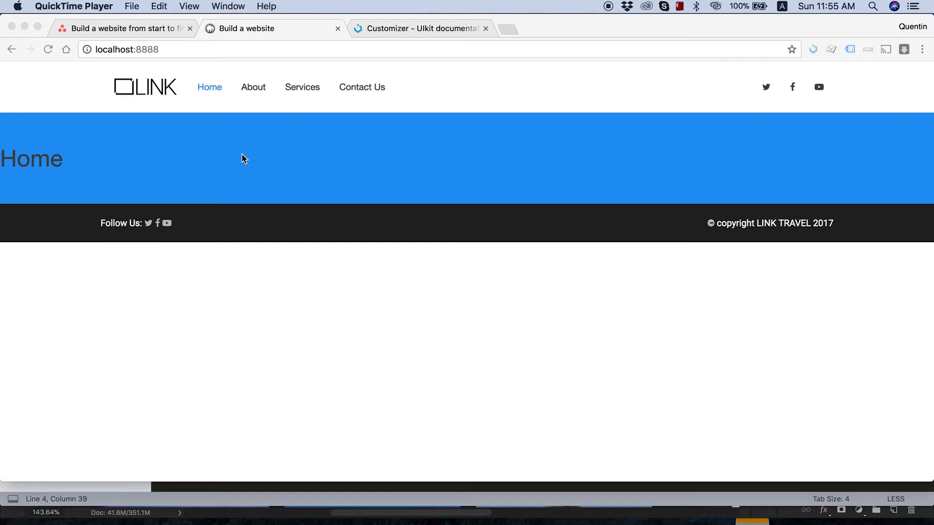
mouse_move(141, 93)
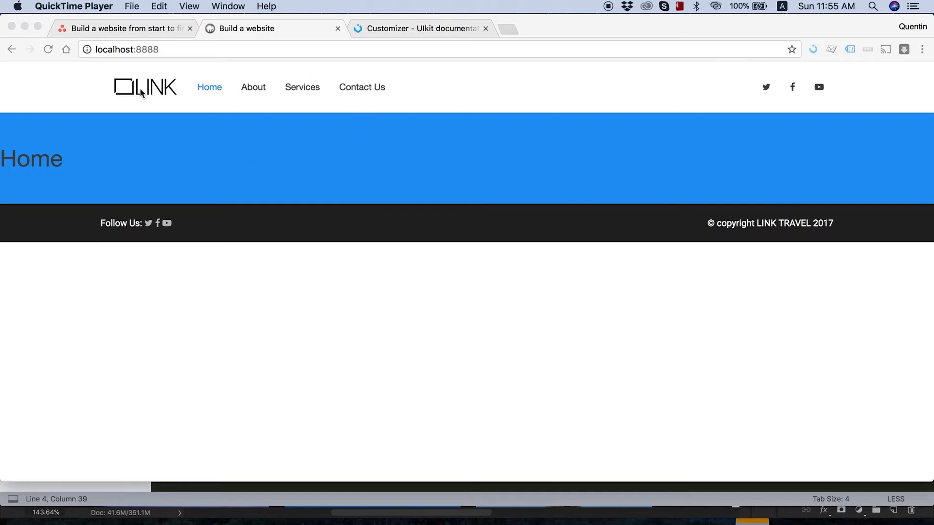
mouse_move(340, 93)
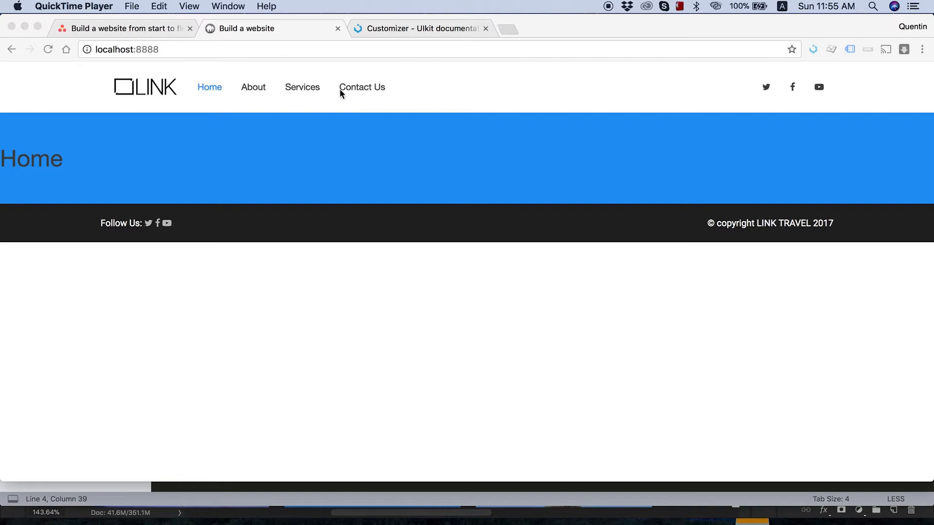
mouse_move(134, 223)
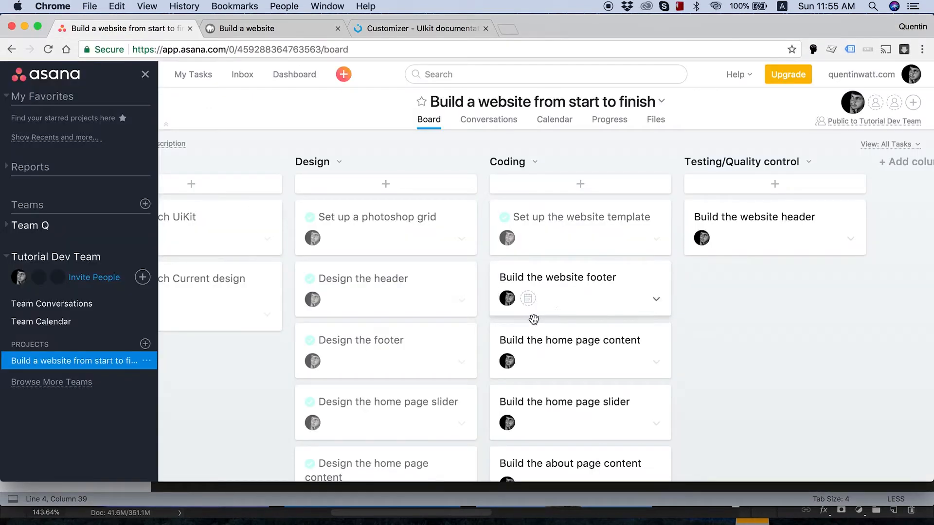
Drag the 'Build the website footer' card back into Coding and return to the LINK site tab.
drag(557, 288, 745, 289)
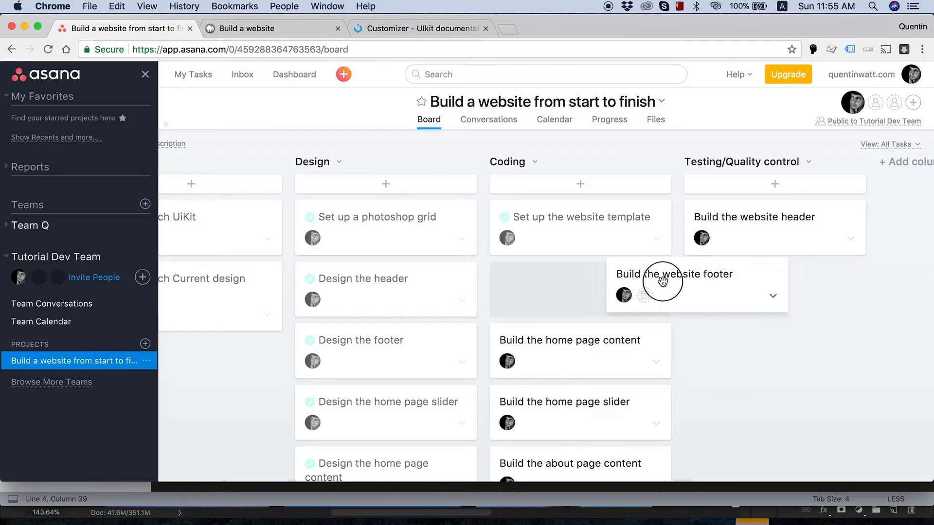
drag(663, 282, 557, 278)
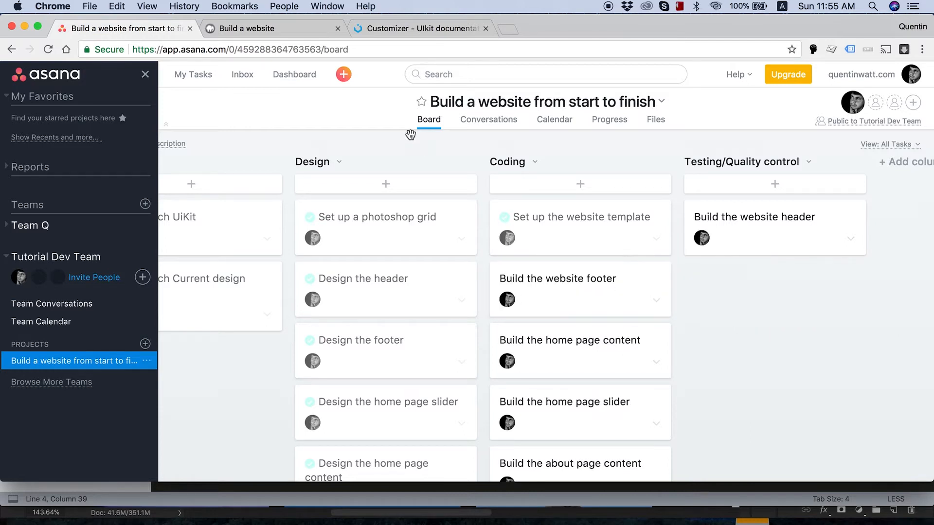
click(273, 28)
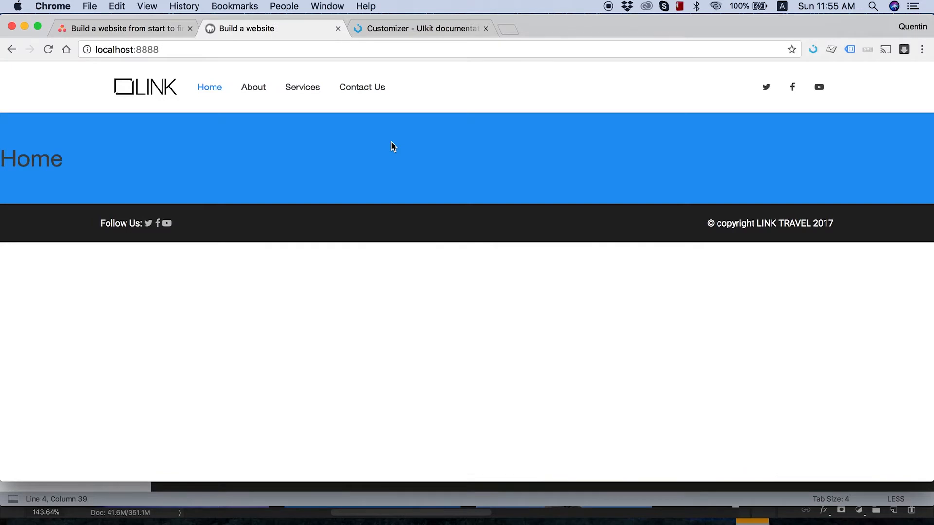
mouse_move(194, 135)
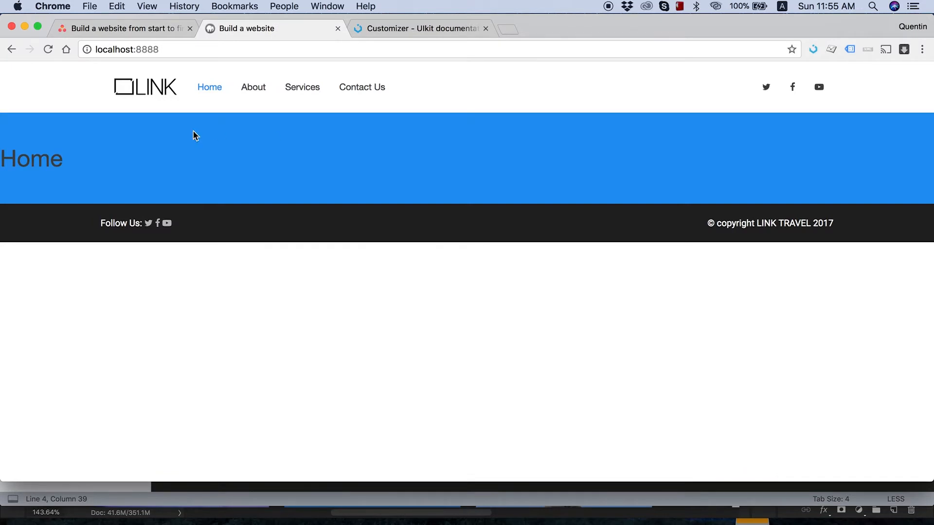
mouse_move(152, 121)
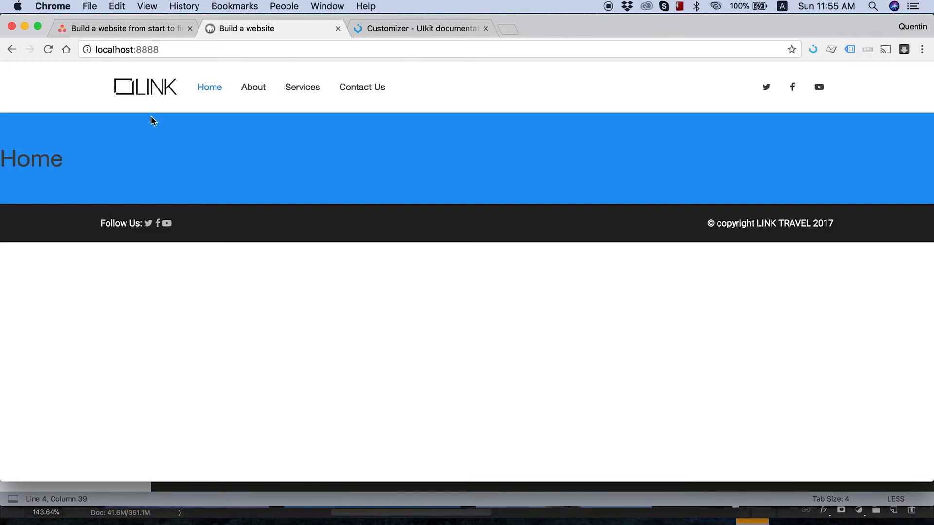
mouse_move(253, 87)
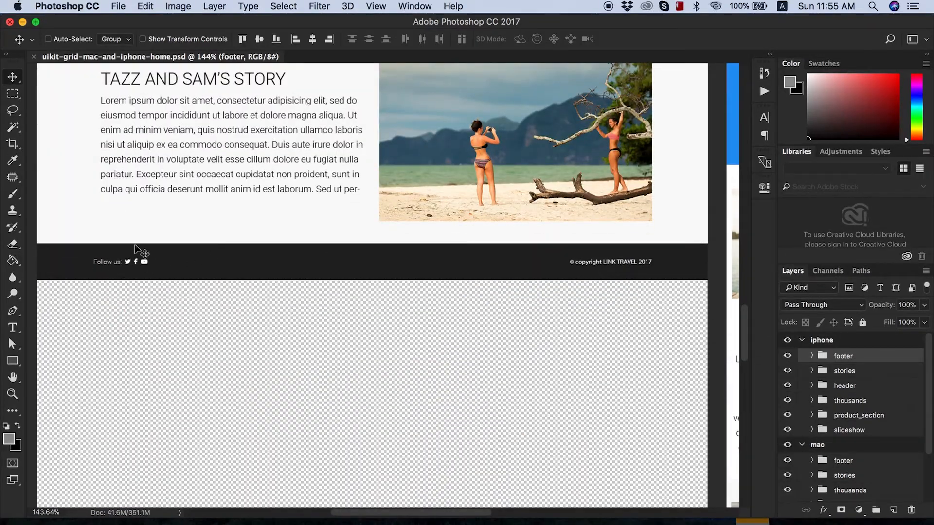
mouse_move(519, 380)
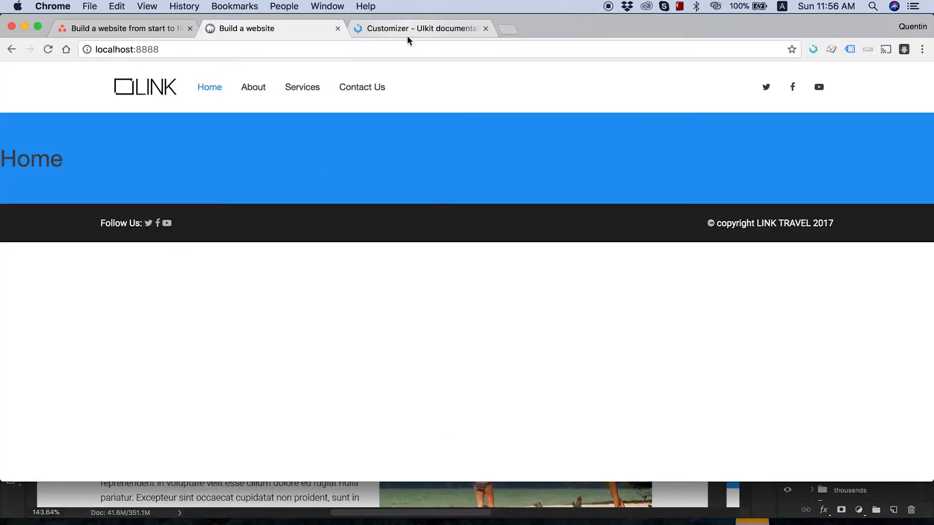
mouse_move(419, 28)
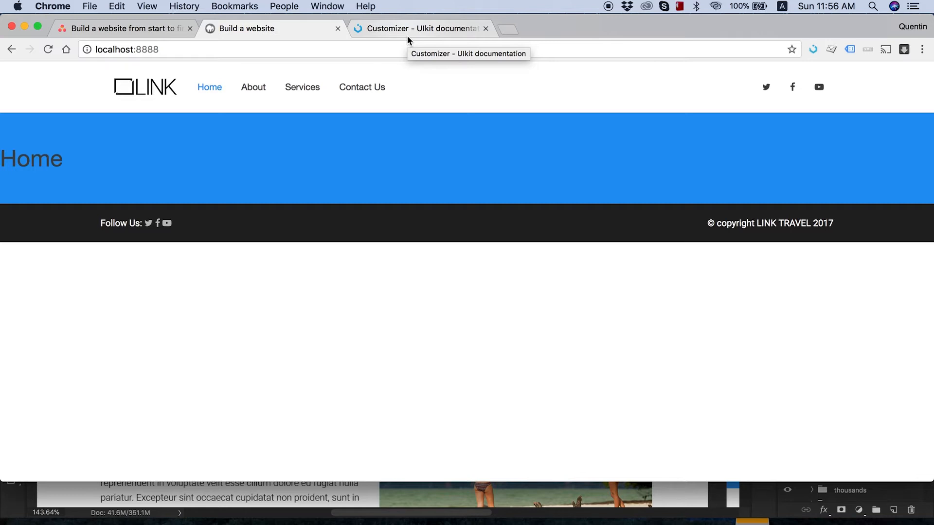
Switch Chrome to the 'Customizer - UIkit documentation' tab.
click(423, 29)
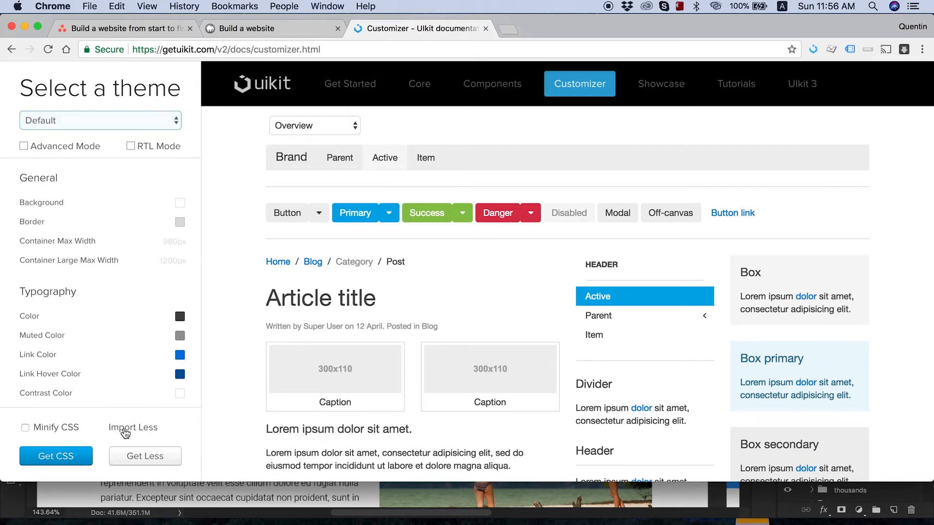
Import style.less from Downloads into the Customizer and return to the Customizer tab.
click(133, 428)
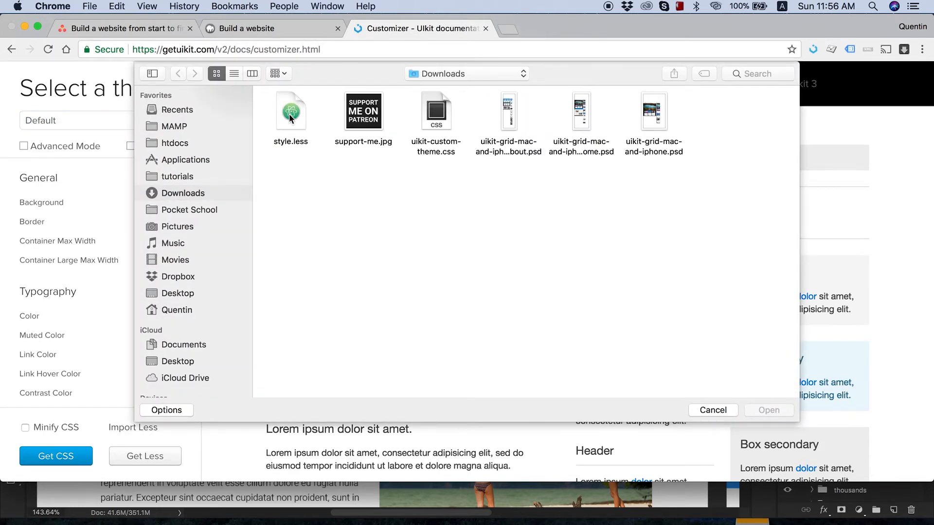
click(290, 112)
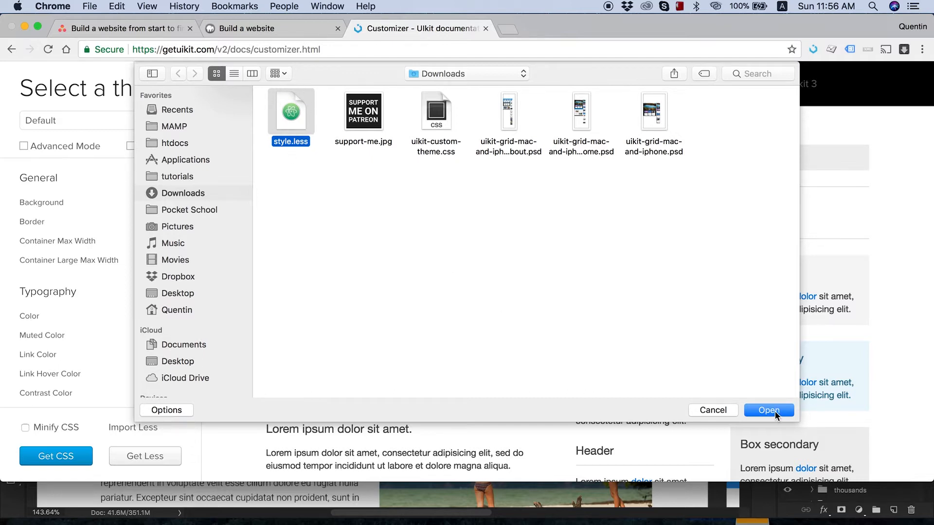
click(769, 410)
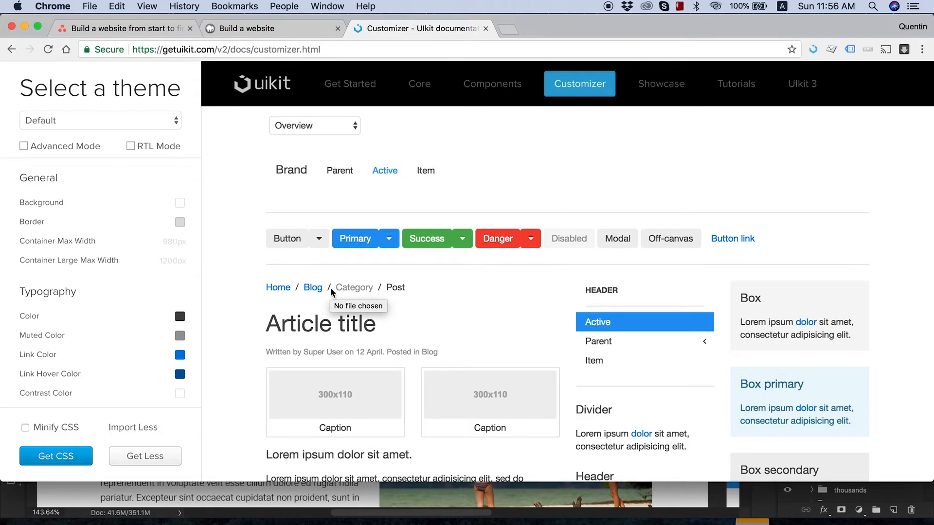
mouse_move(371, 303)
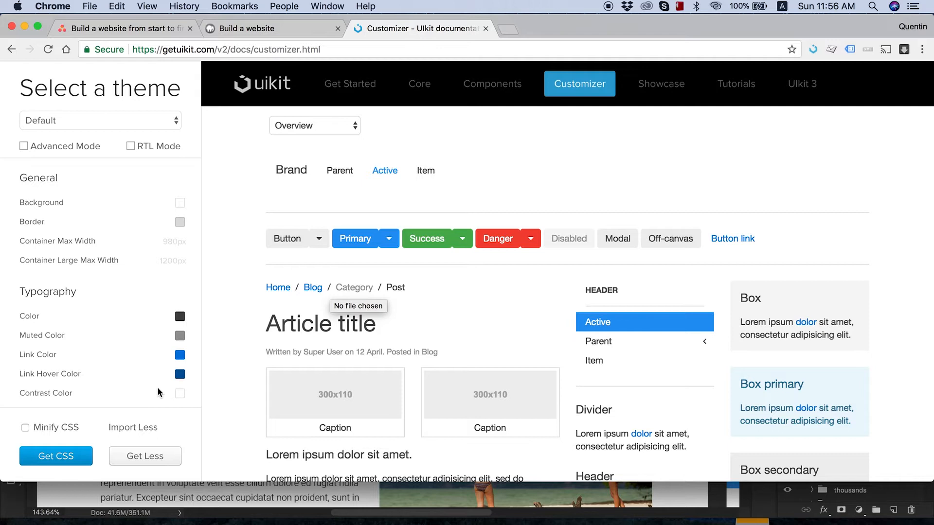
scroll(down, 3)
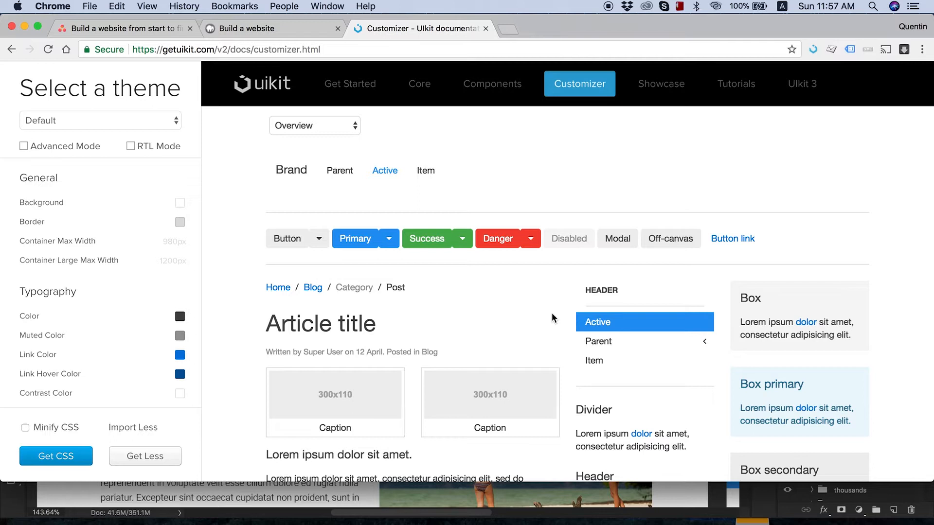
mouse_move(389, 234)
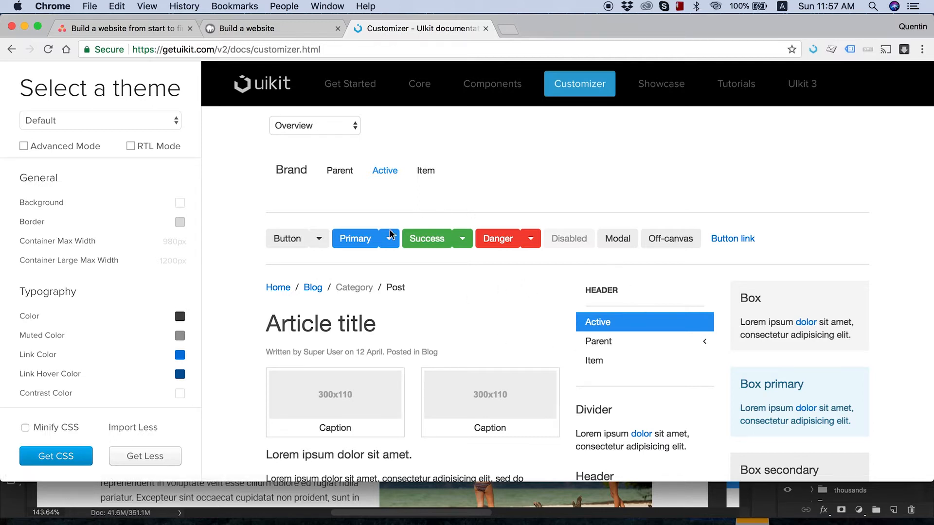
mouse_move(337, 282)
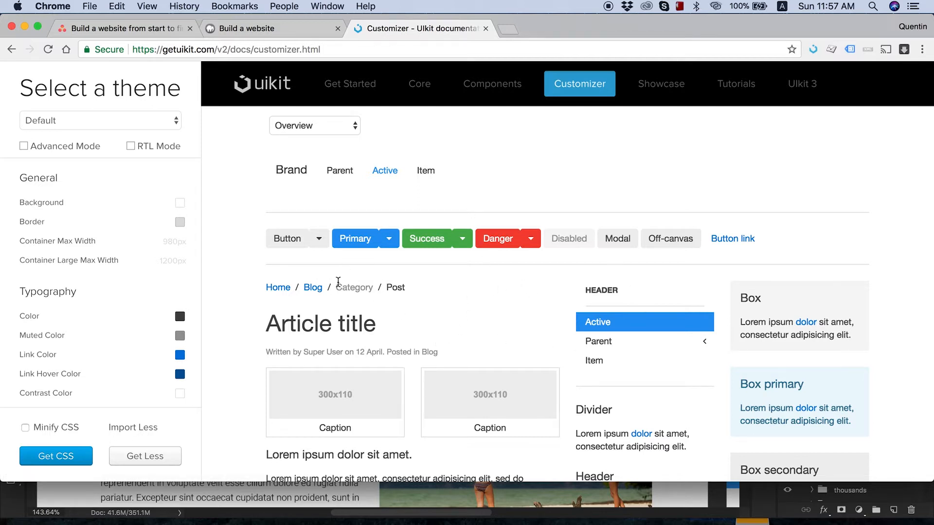
mouse_move(403, 281)
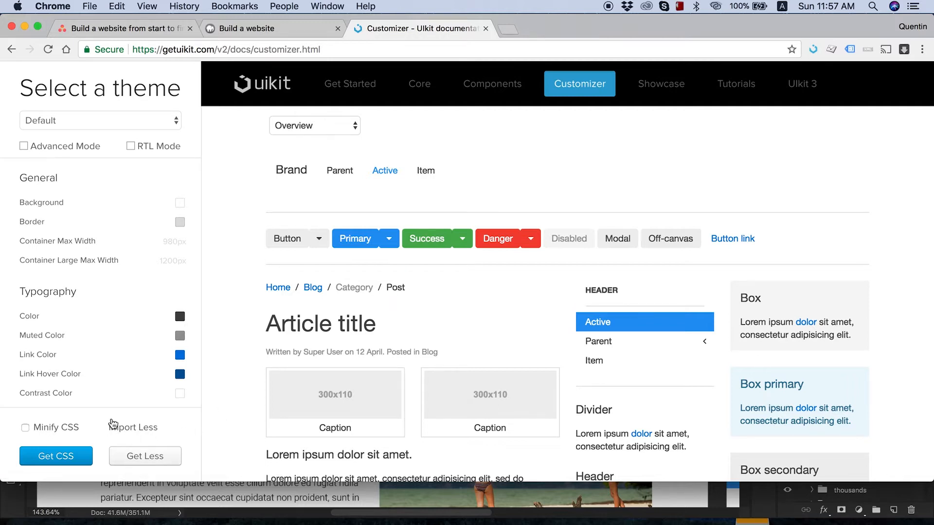
mouse_move(340, 170)
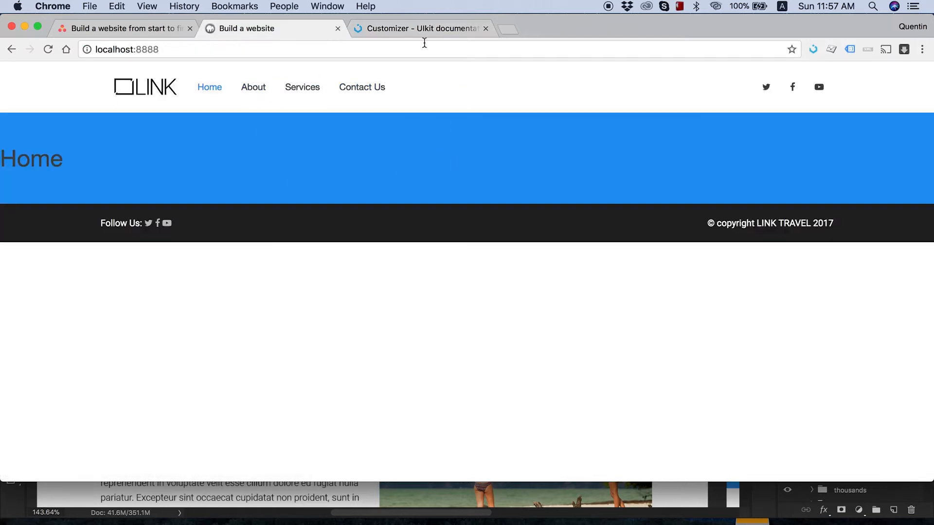
click(421, 28)
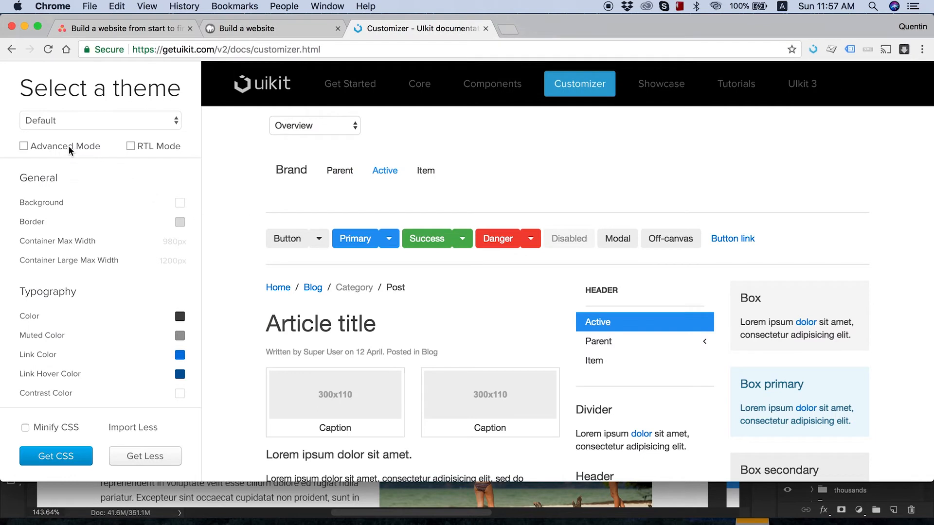
Turn on Advanced Mode and set the Base body font weight to 100.
click(24, 146)
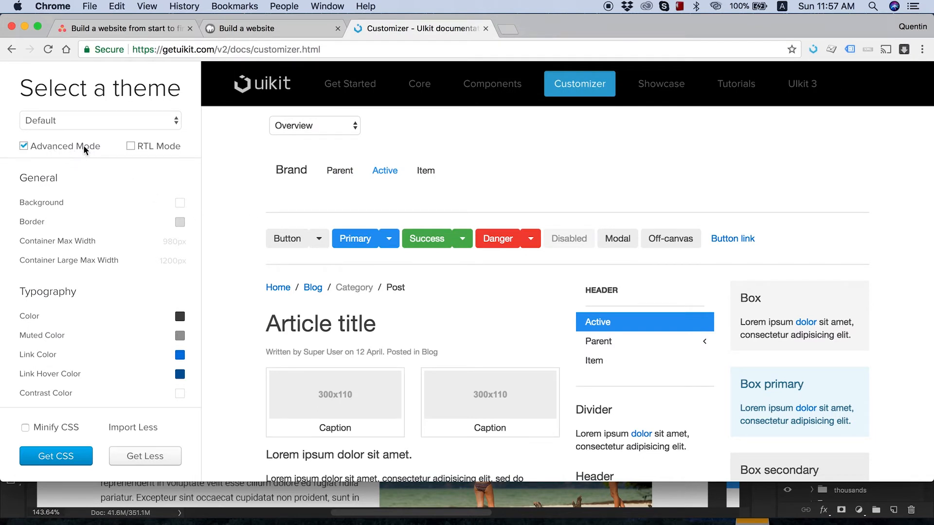
scroll(down, 3)
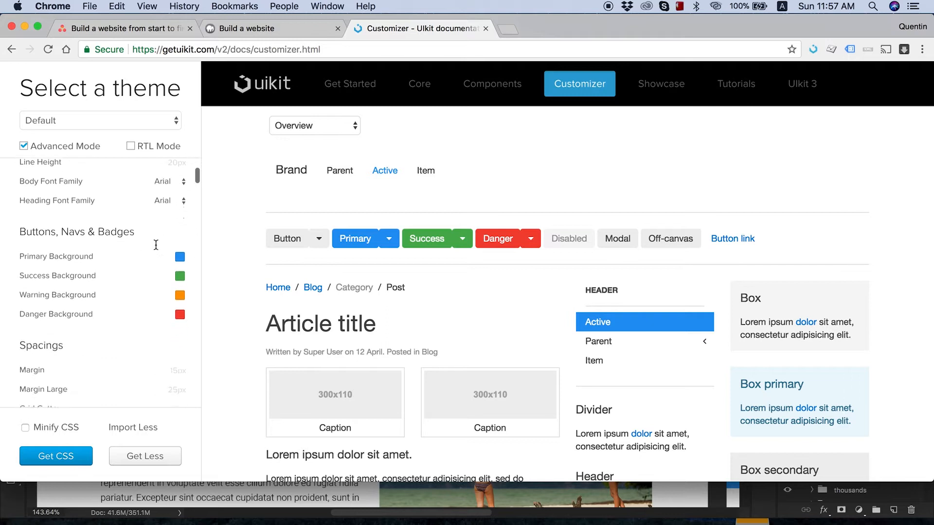
scroll(down, 3)
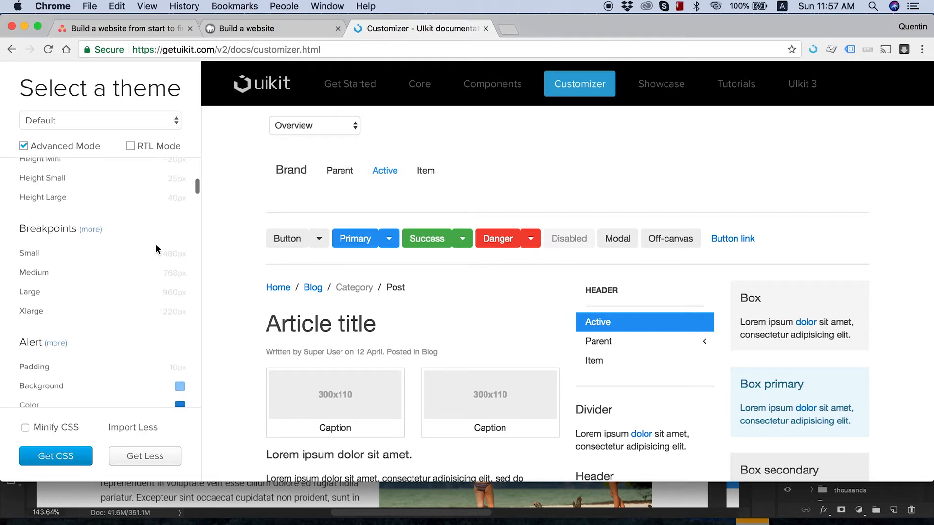
scroll(down, 3)
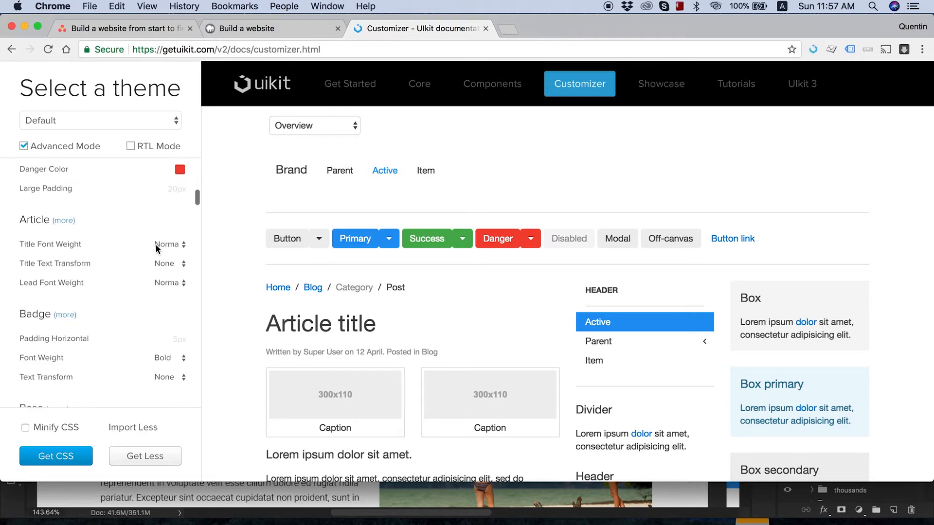
scroll(down, 3)
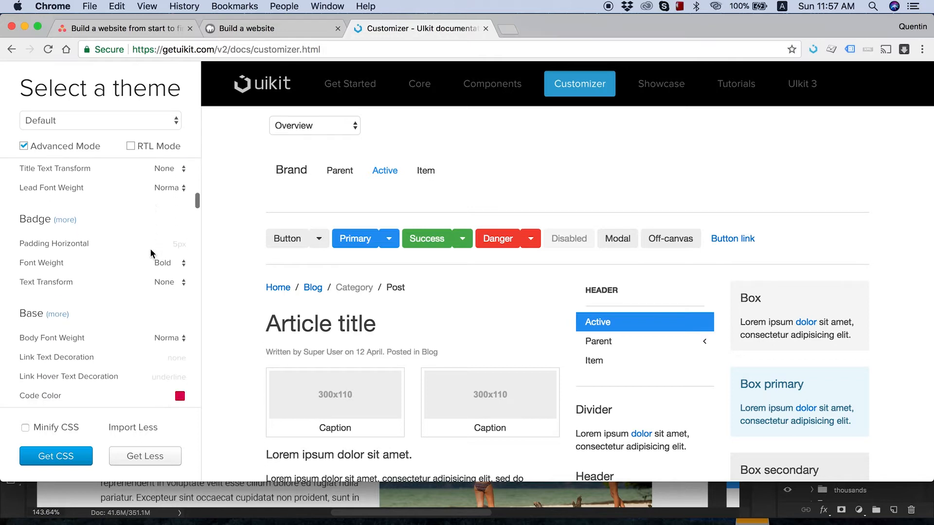
scroll(down, 3)
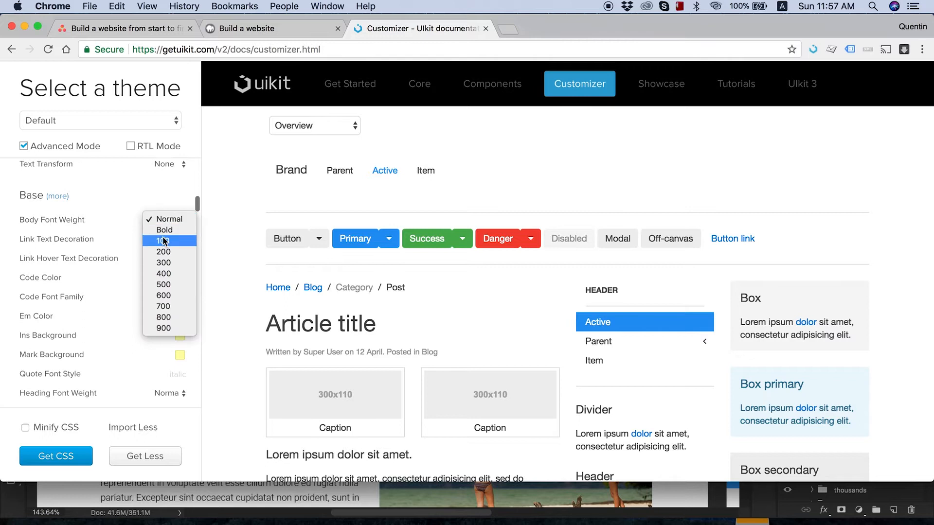
click(163, 241)
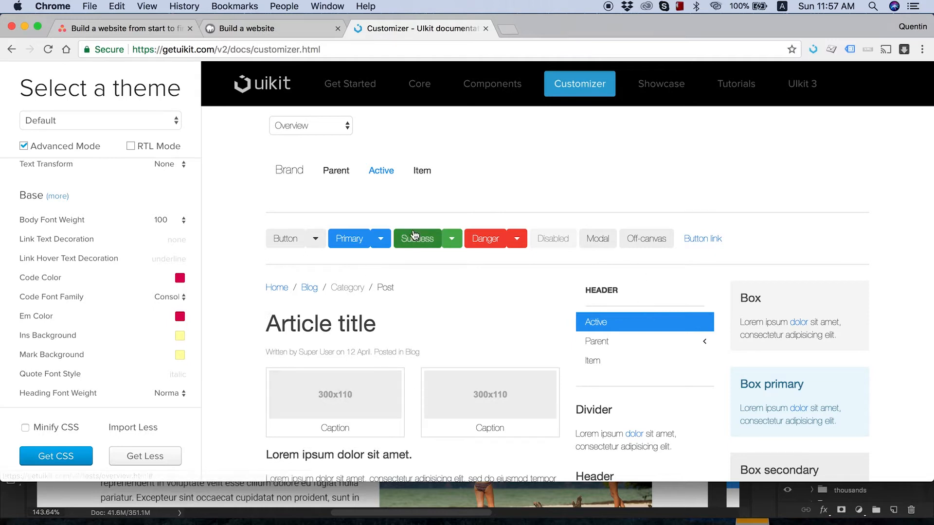
mouse_move(297, 255)
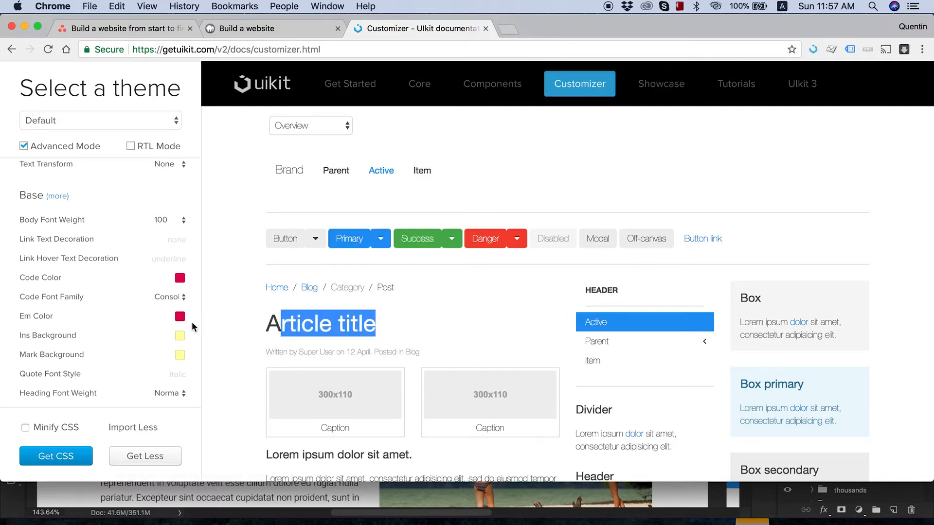
Set the Base heading font weight to 200.
scroll(down, 3)
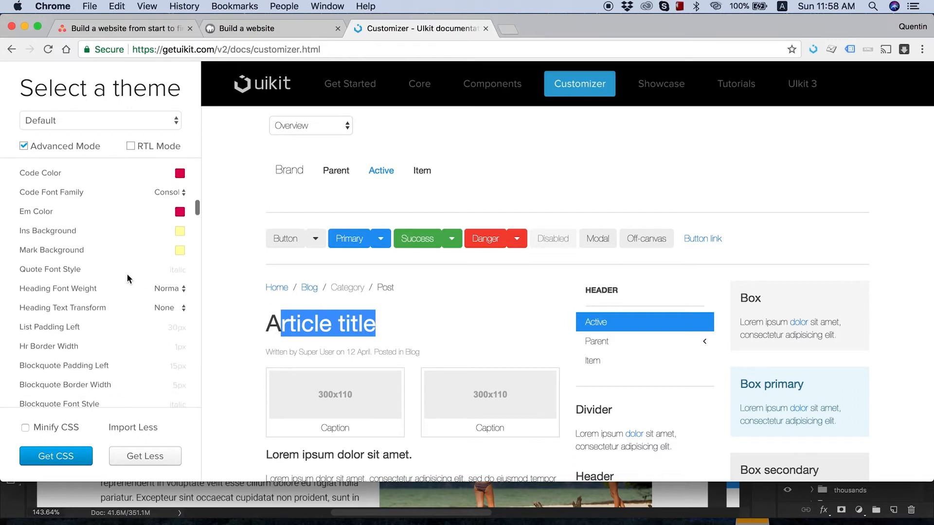
mouse_move(99, 292)
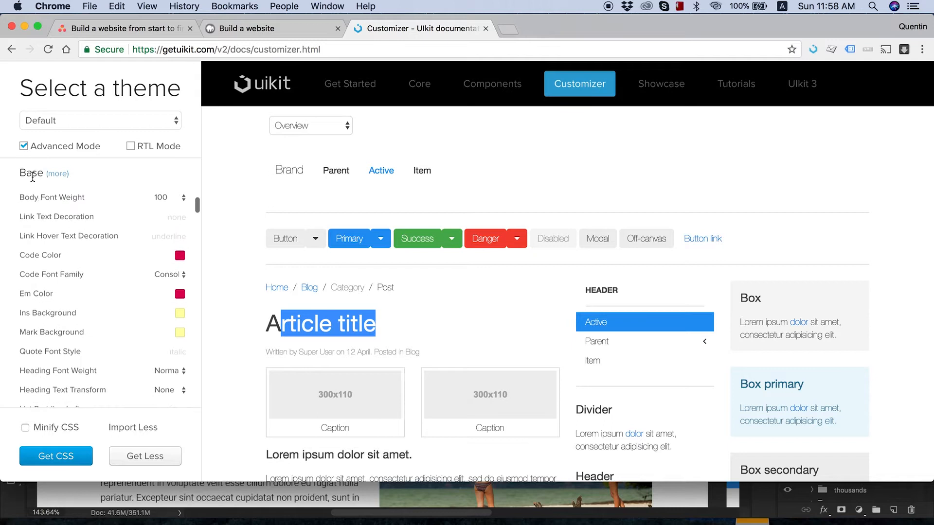
scroll(down, 3)
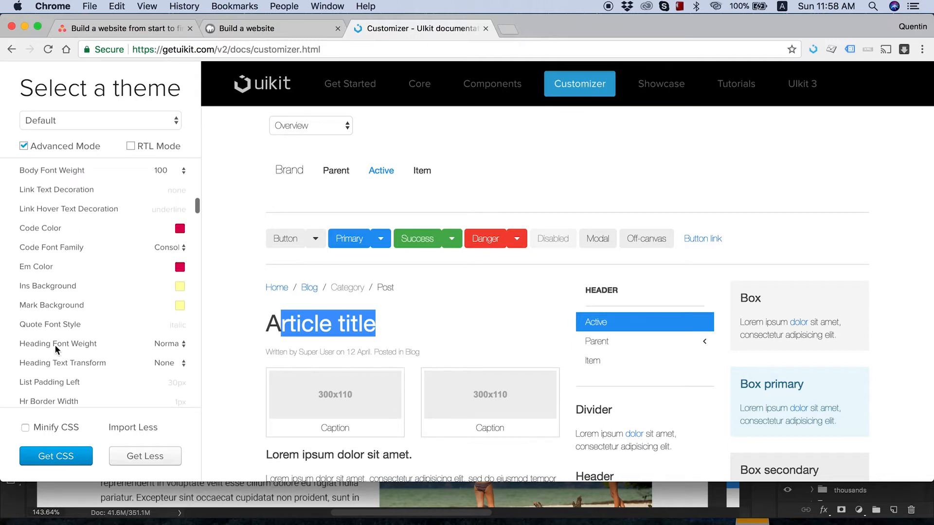
click(185, 343)
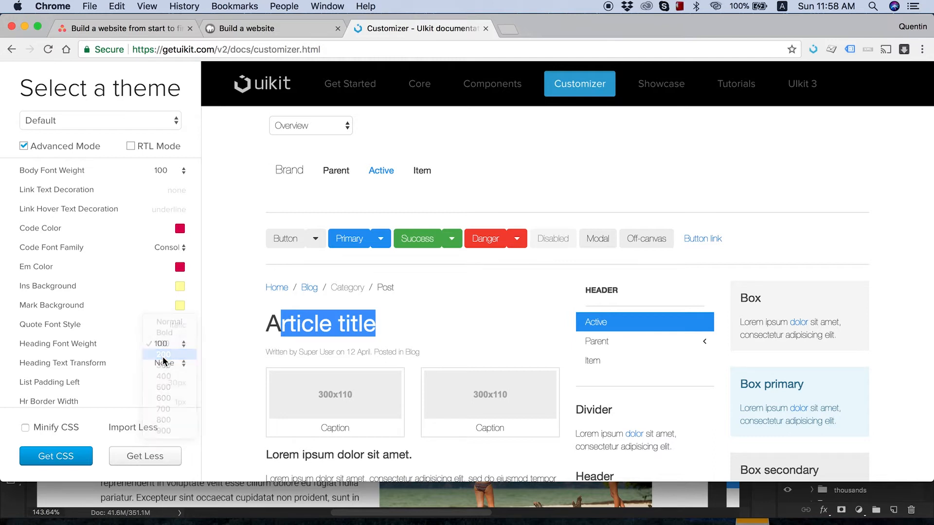
click(163, 355)
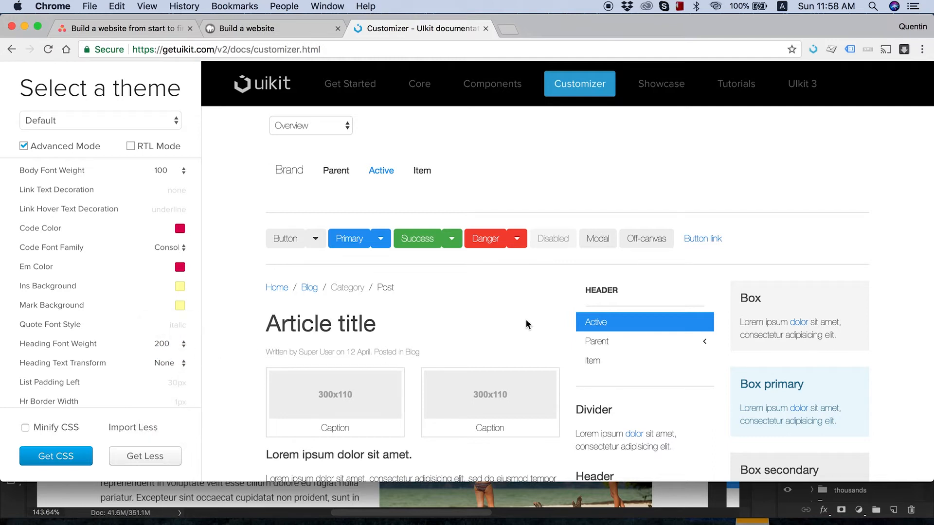
Set the heading text transform to Uppercase.
scroll(down, 3)
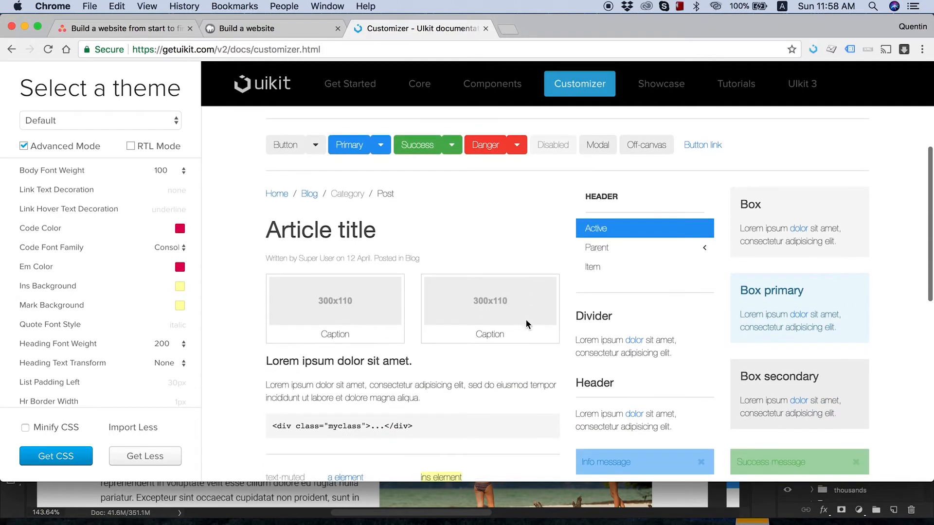
double_click(593, 316)
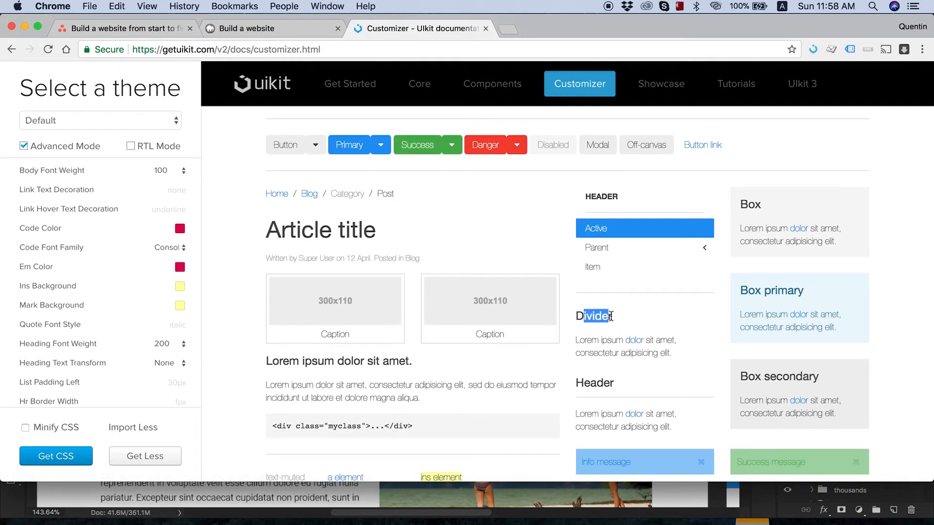
click(170, 363)
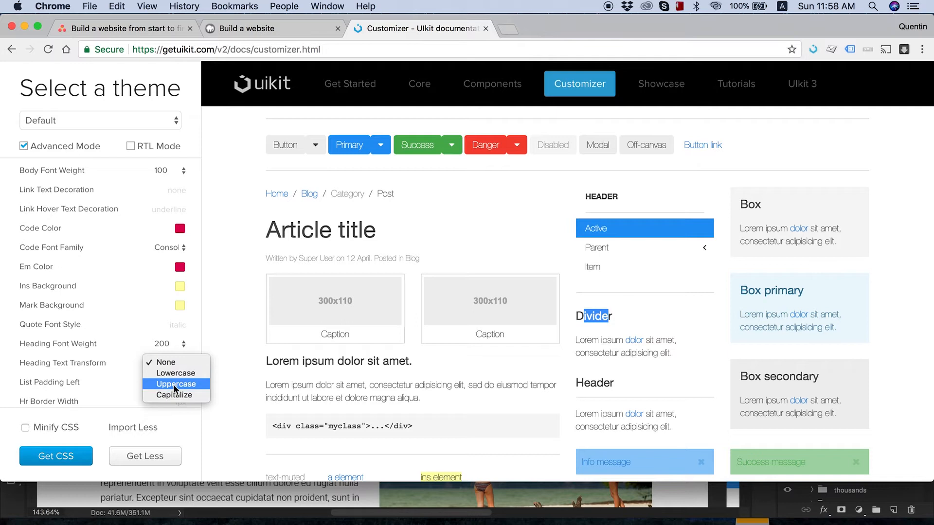
click(175, 384)
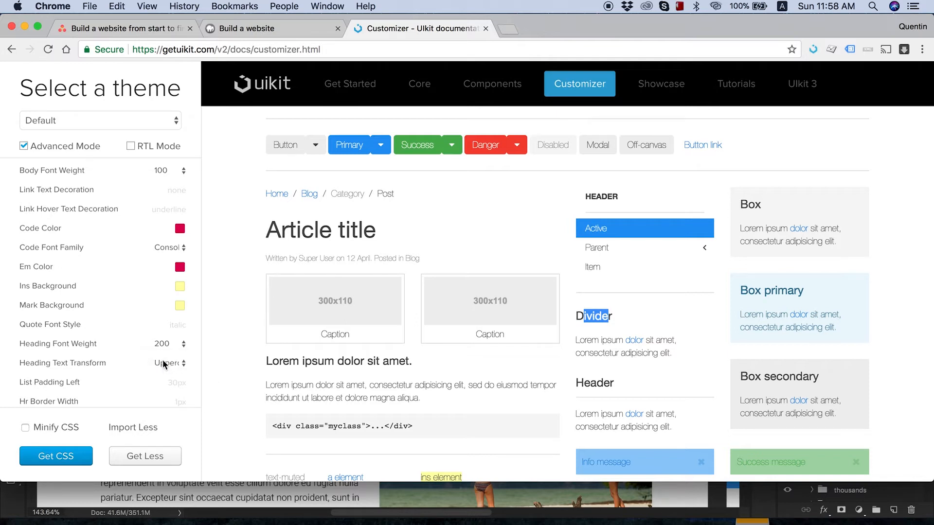
mouse_move(470, 364)
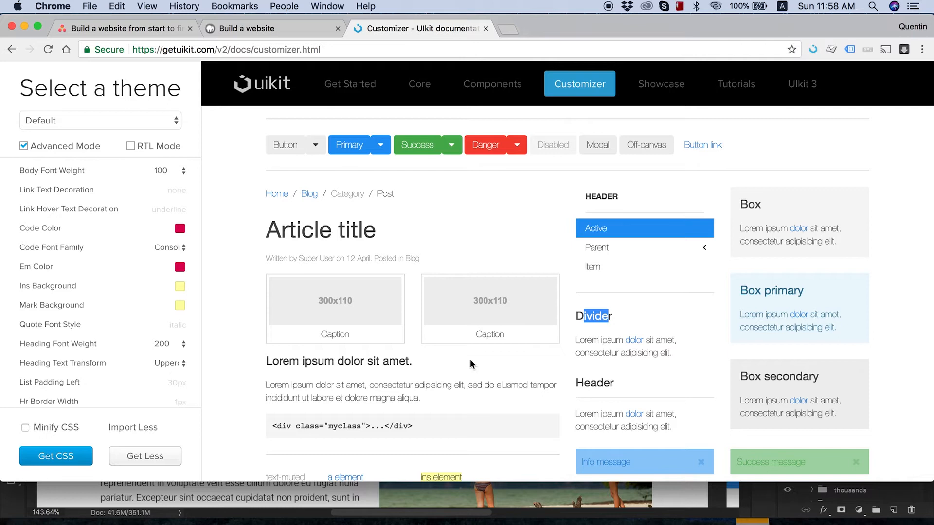
scroll(down, 3)
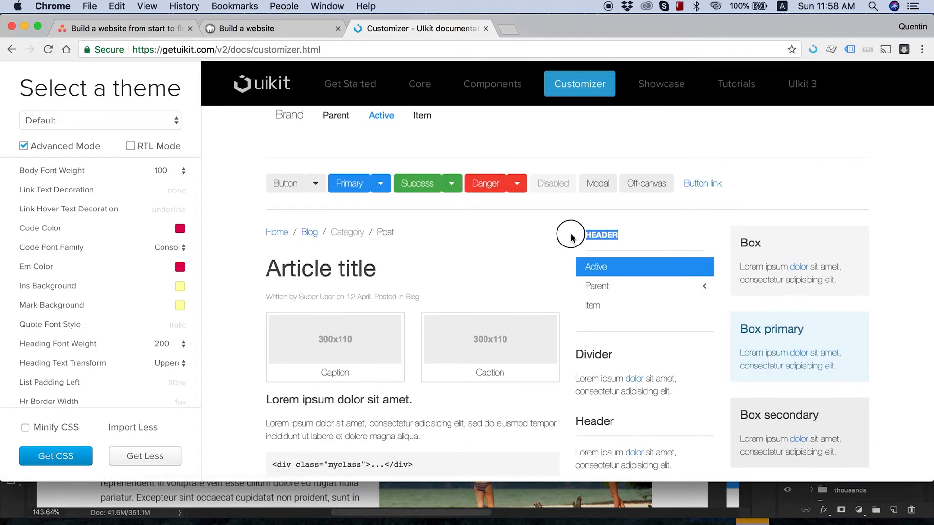
scroll(down, 3)
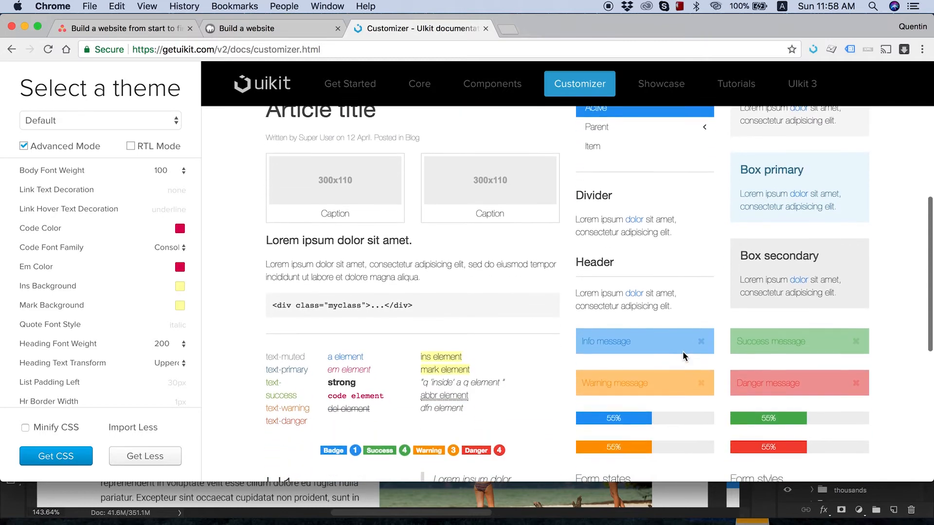
scroll(down, 3)
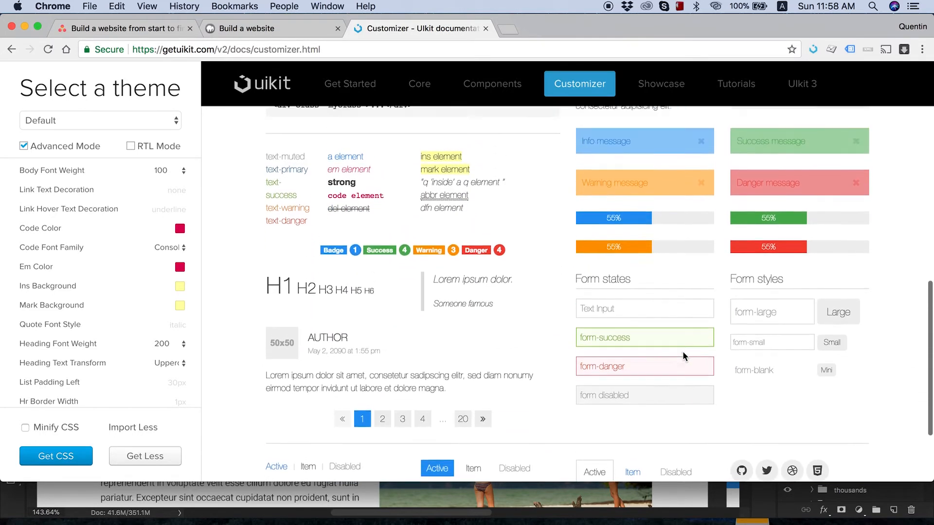
Set the article title font weight to 200 and title text transform to Uppercase.
scroll(down, 3)
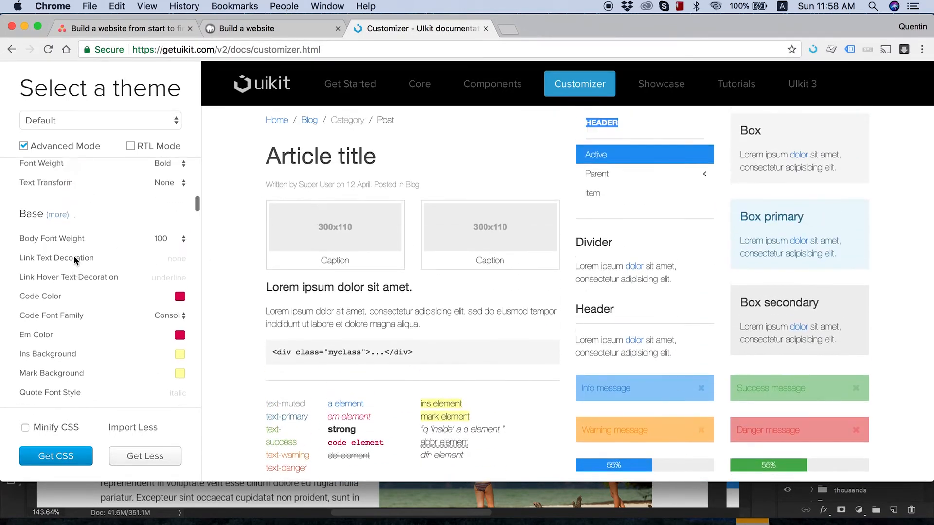
scroll(down, 3)
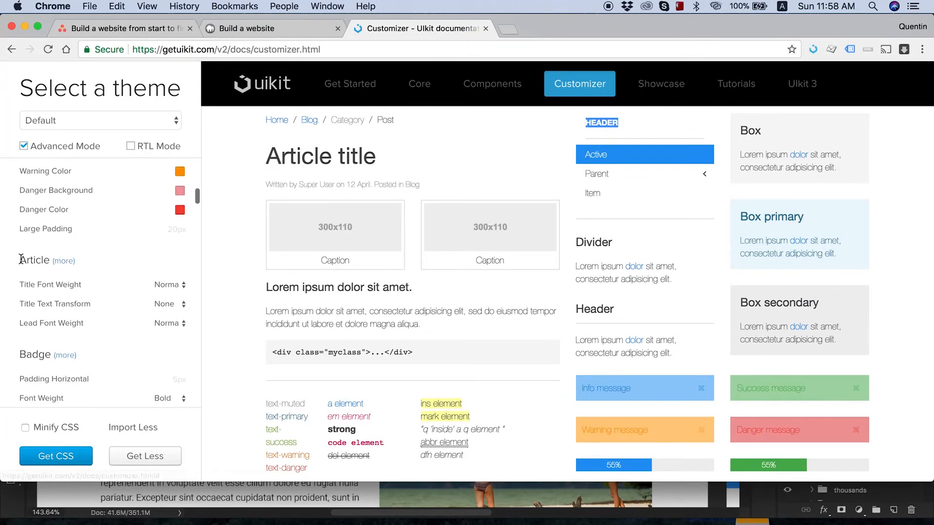
click(169, 284)
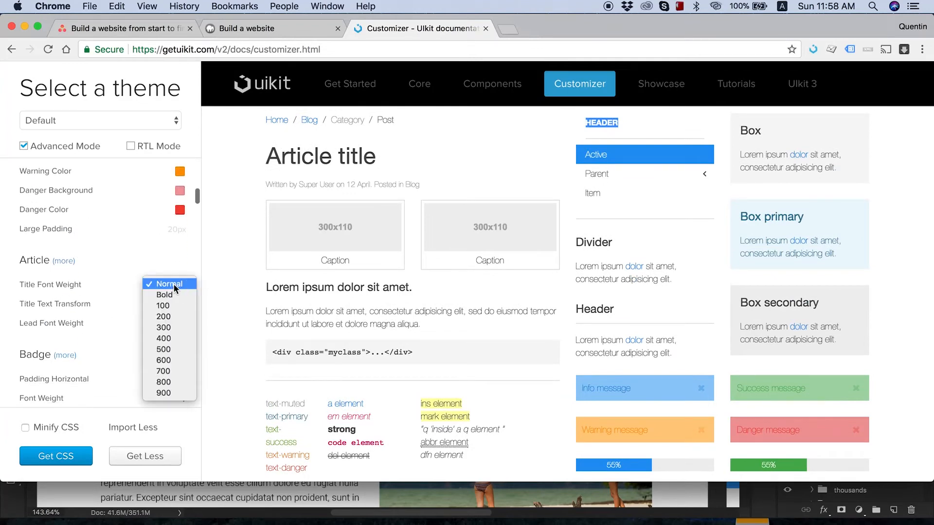
click(162, 306)
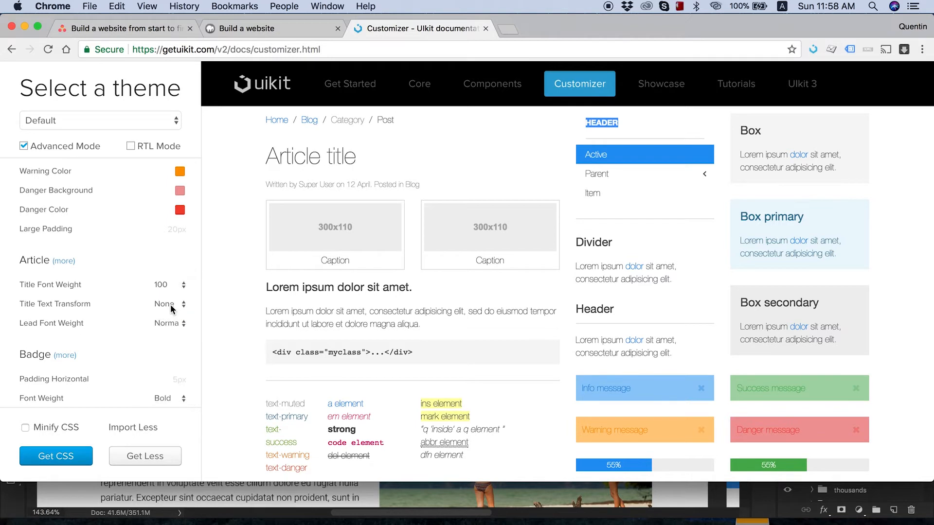
click(170, 304)
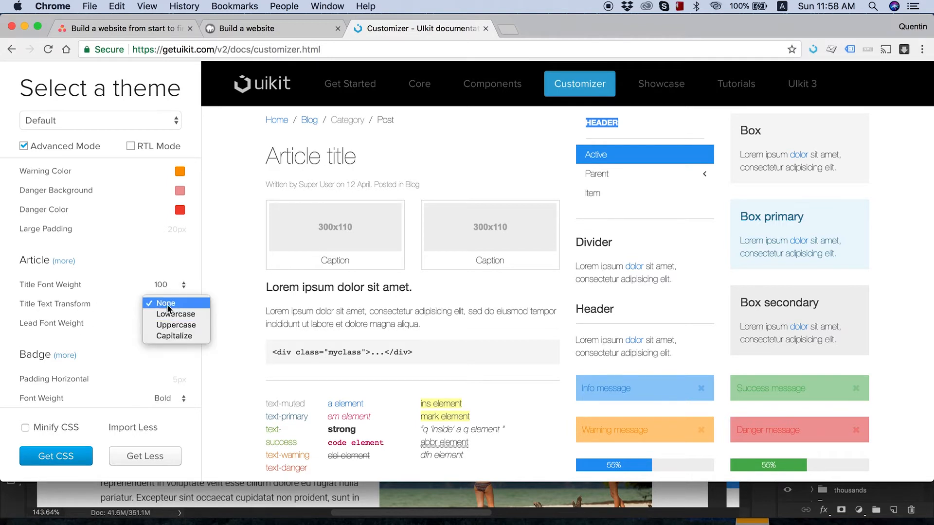
click(164, 303)
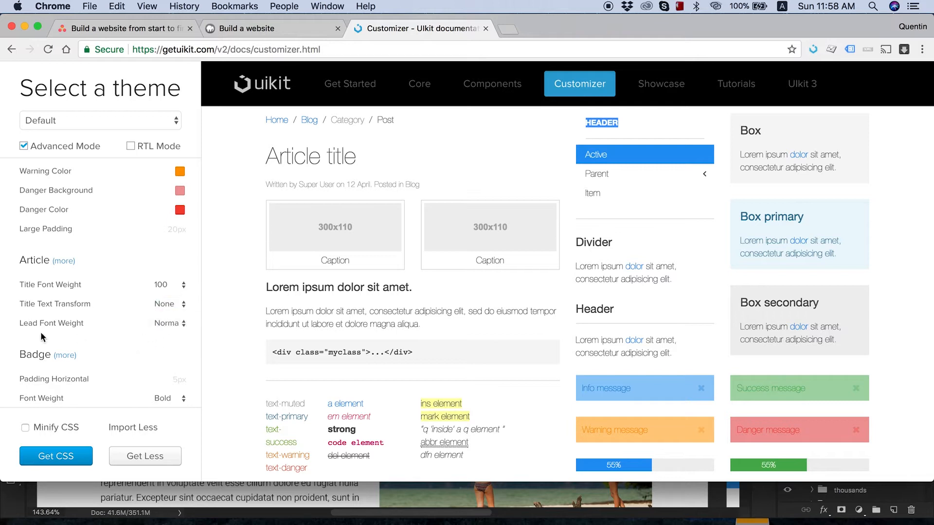
mouse_move(100, 308)
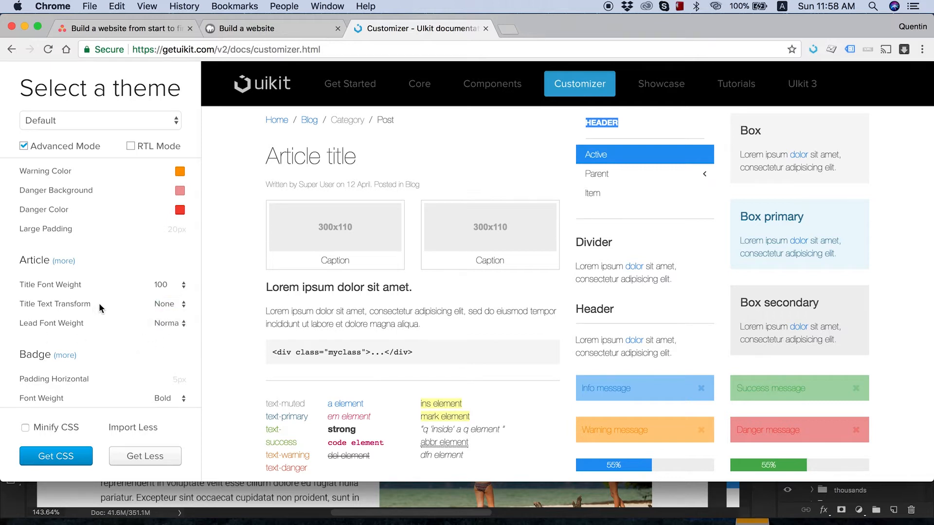
click(169, 303)
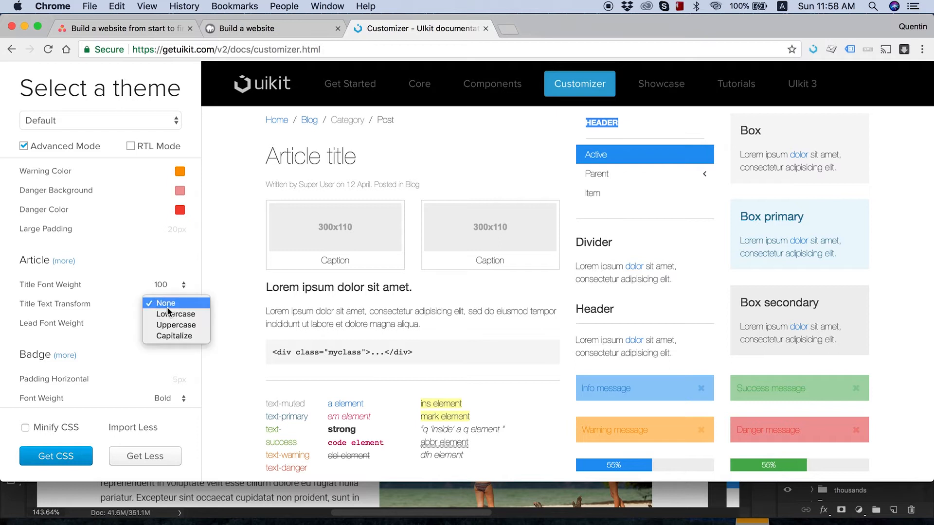
click(164, 303)
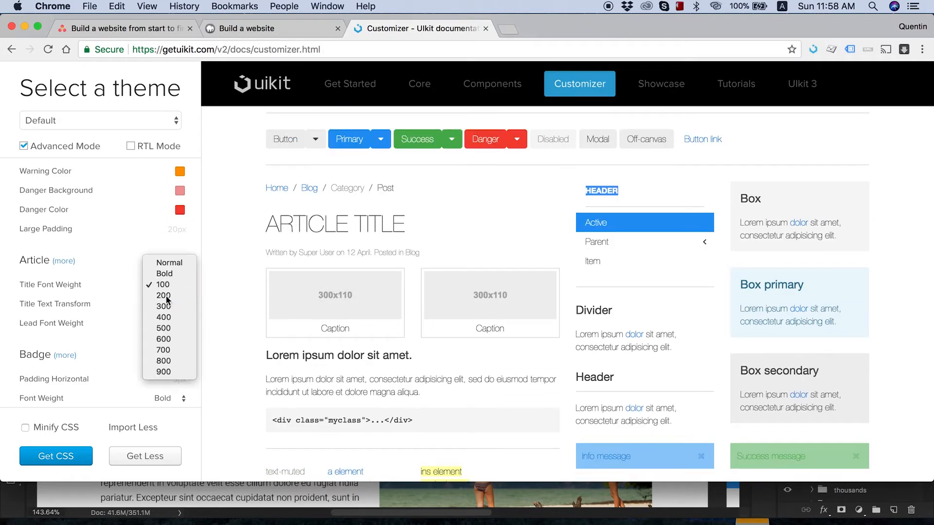
click(162, 295)
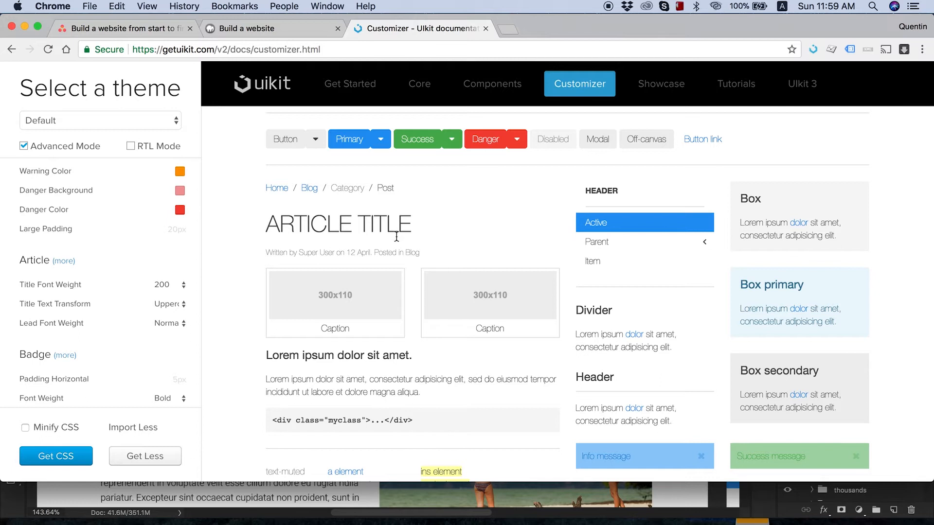
mouse_move(93, 307)
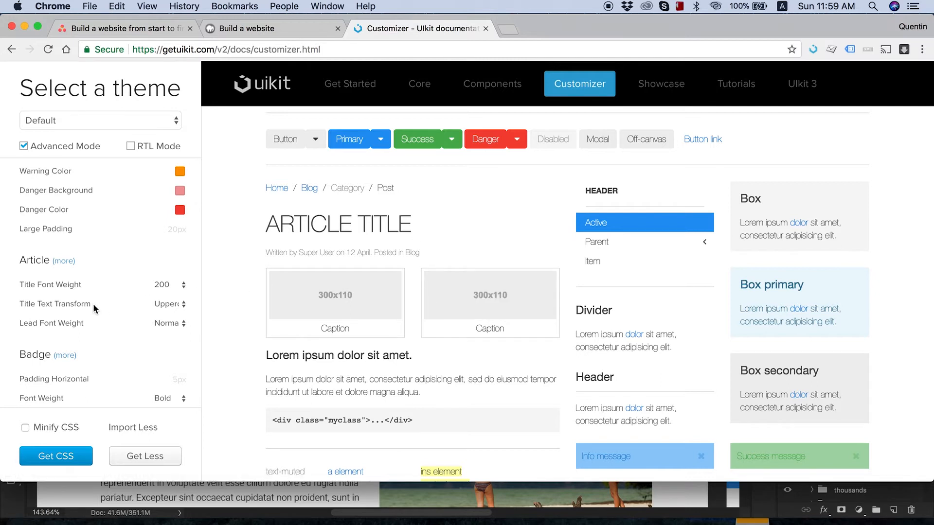
scroll(down, 3)
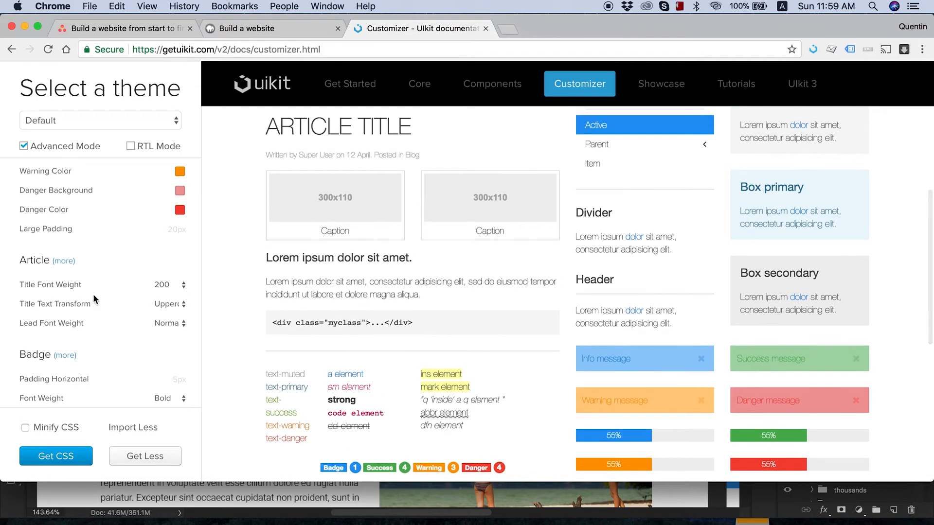
scroll(down, 3)
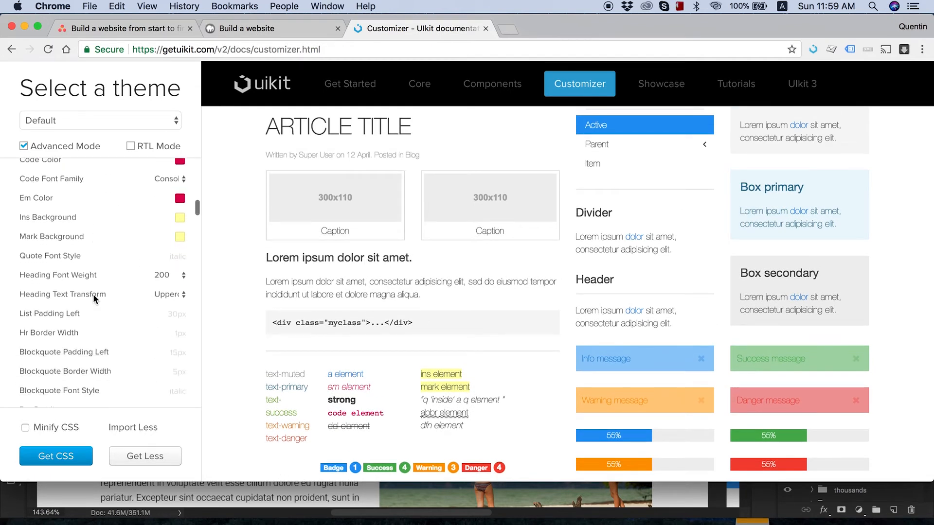
scroll(down, 3)
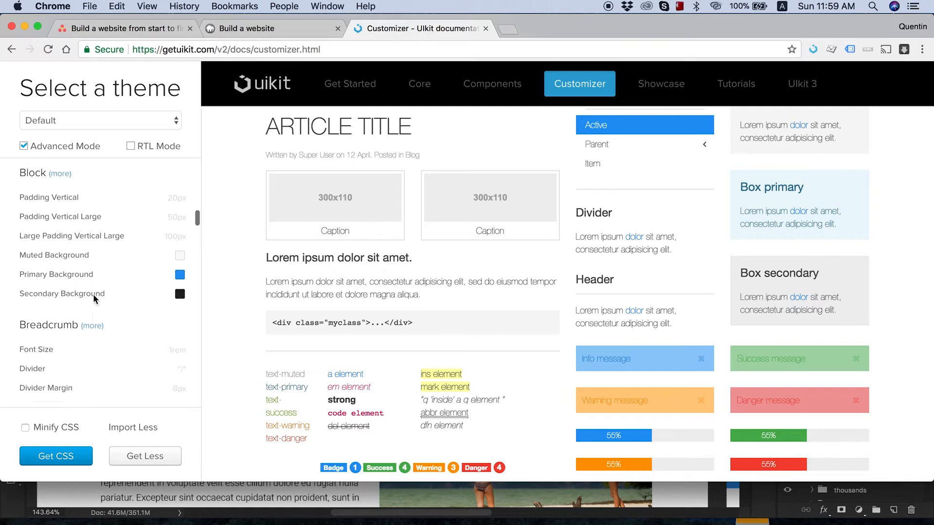
scroll(down, 3)
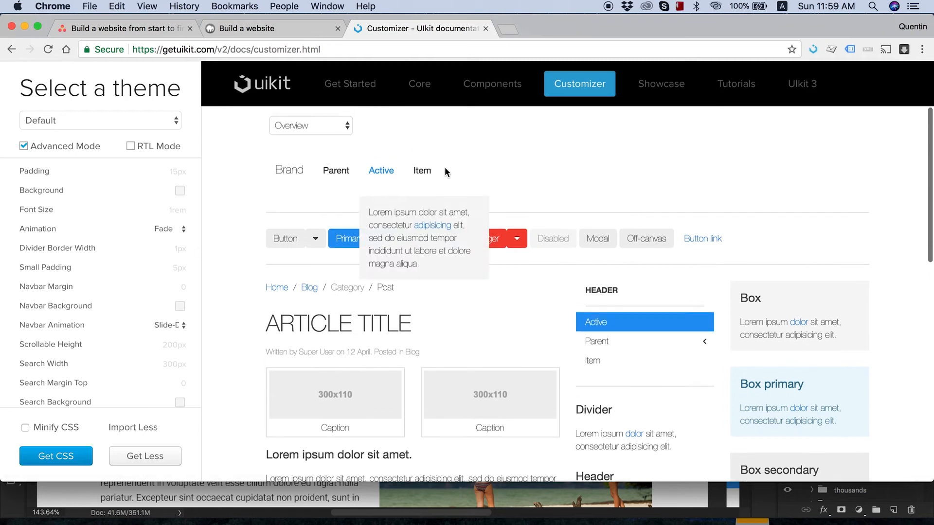
scroll(down, 3)
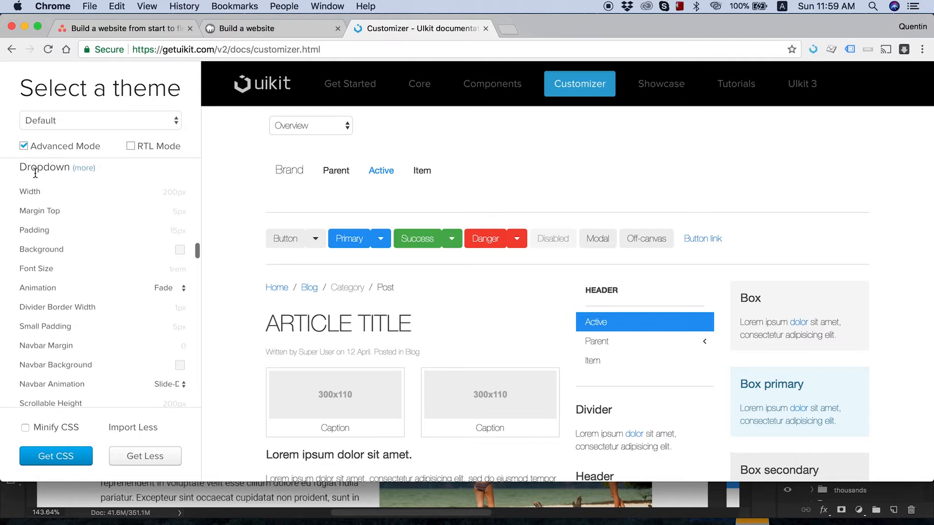
scroll(down, 3)
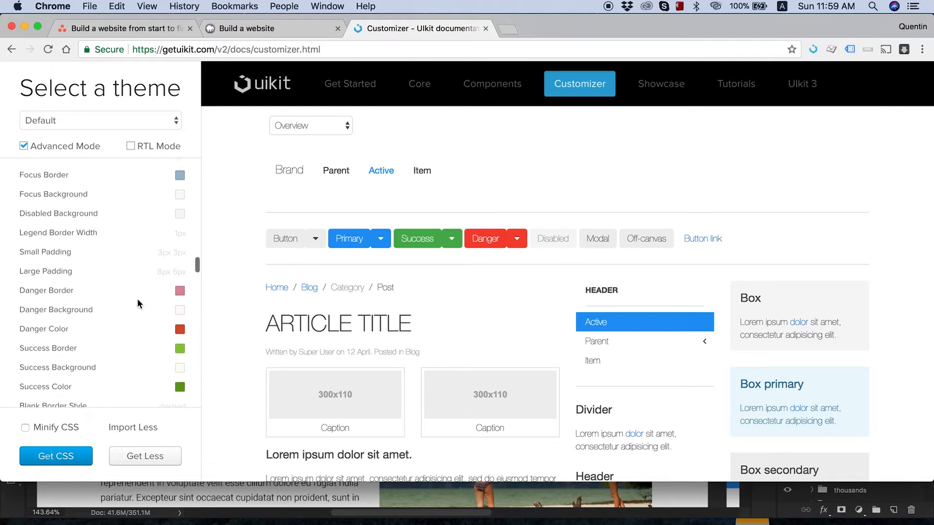
scroll(down, 3)
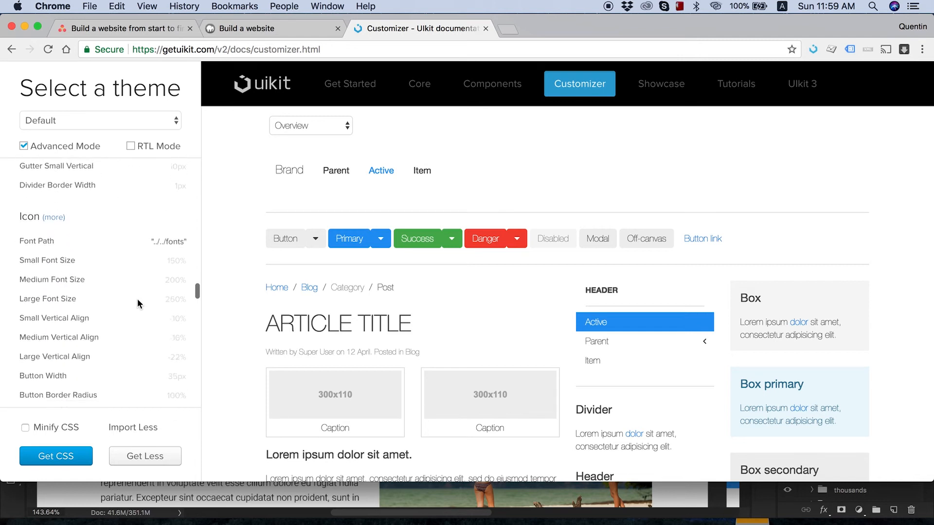
scroll(down, 3)
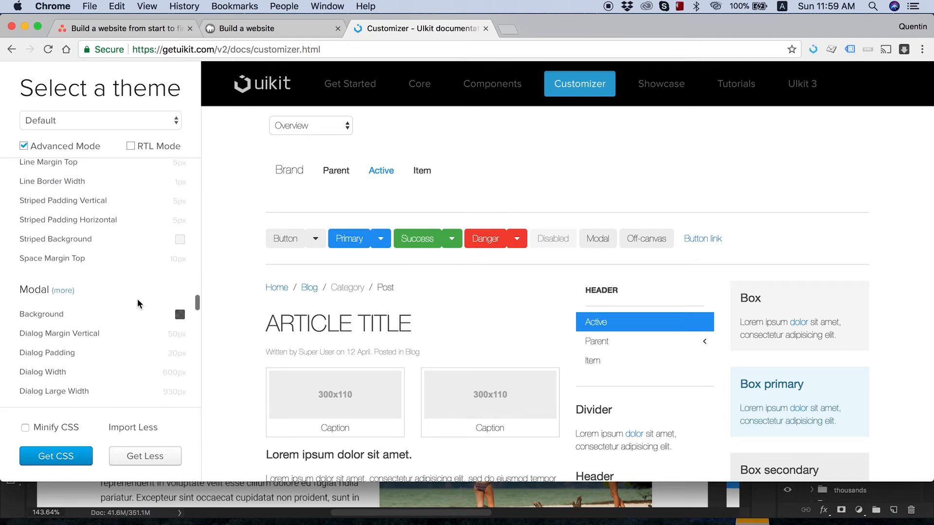
scroll(down, 3)
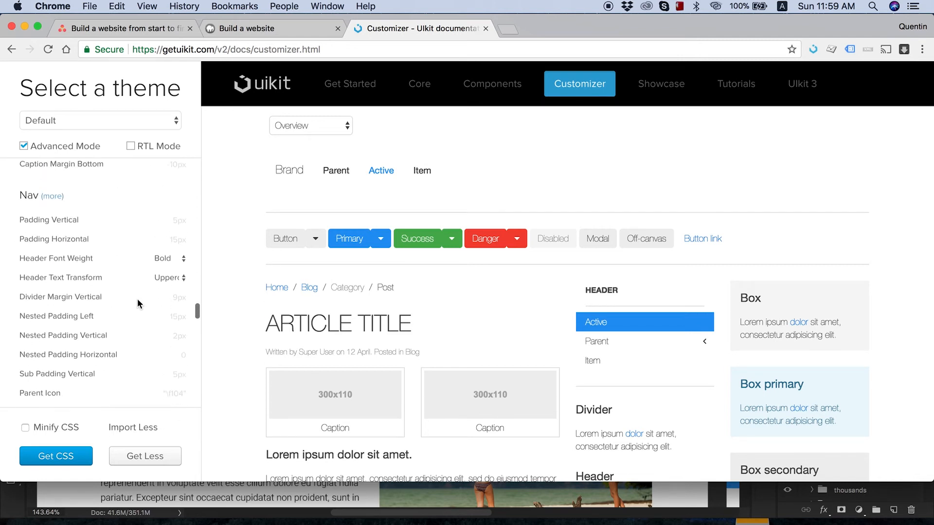
scroll(down, 3)
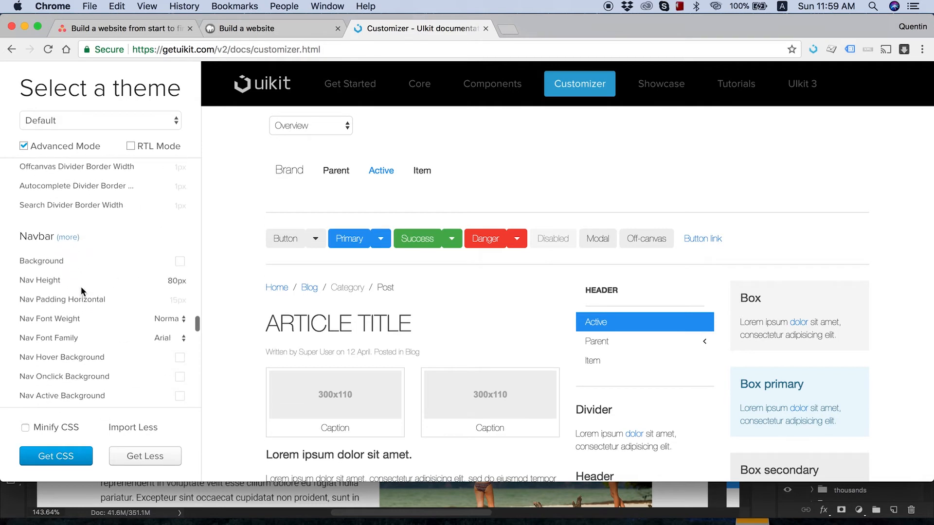
scroll(down, 3)
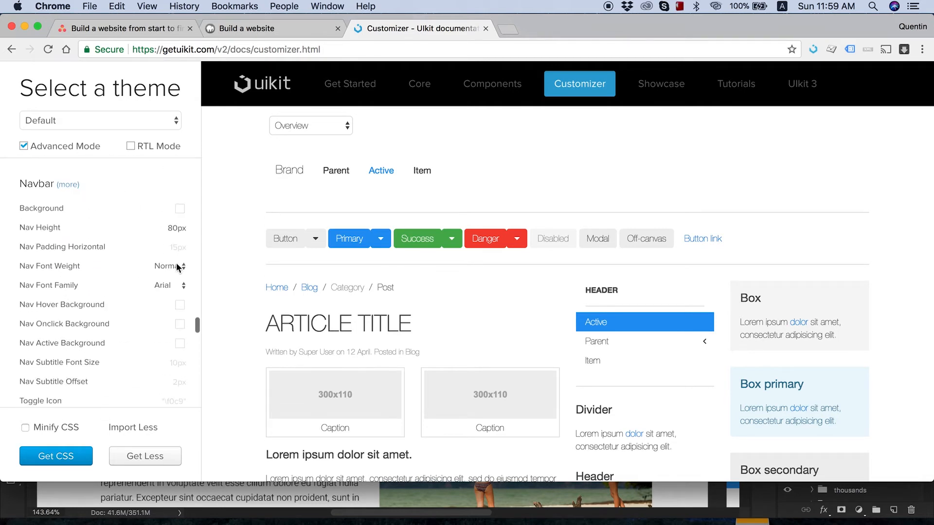
Set the Navbar font weight to 100 and the nav font size to 16px.
click(169, 265)
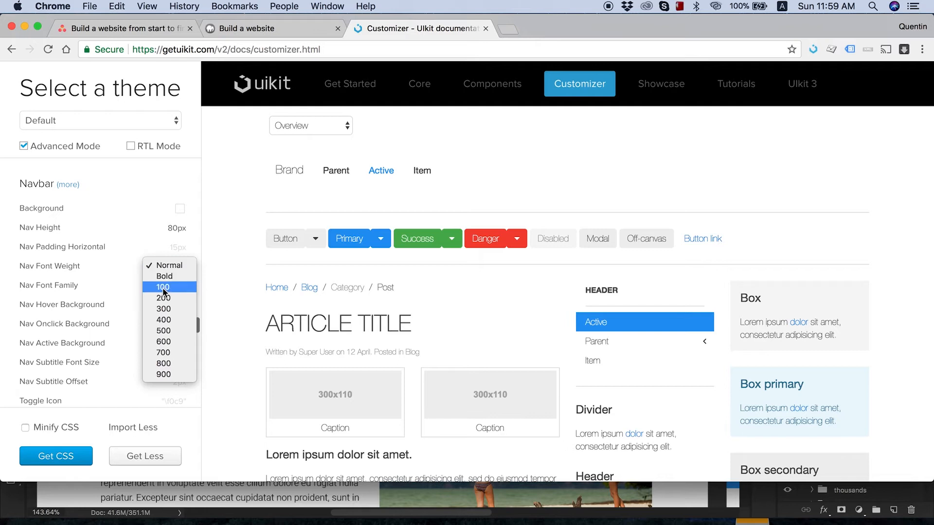
click(162, 287)
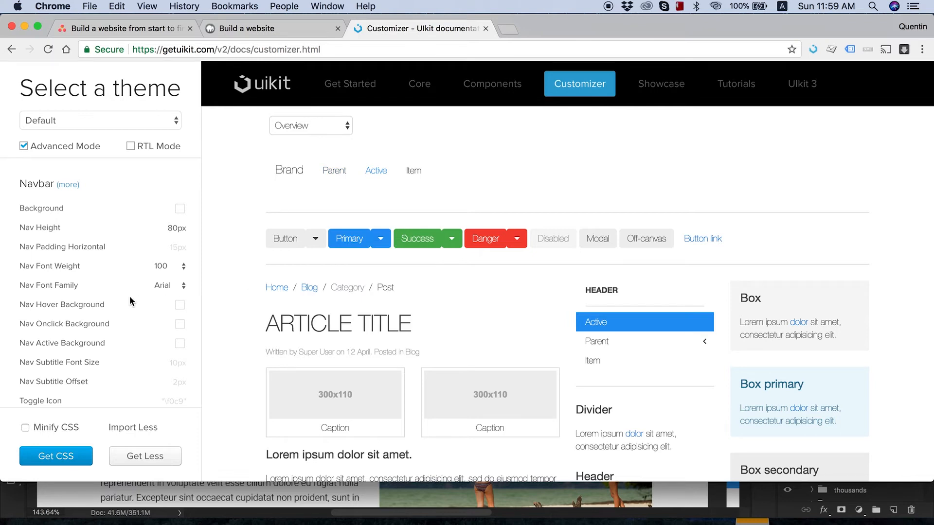
scroll(down, 3)
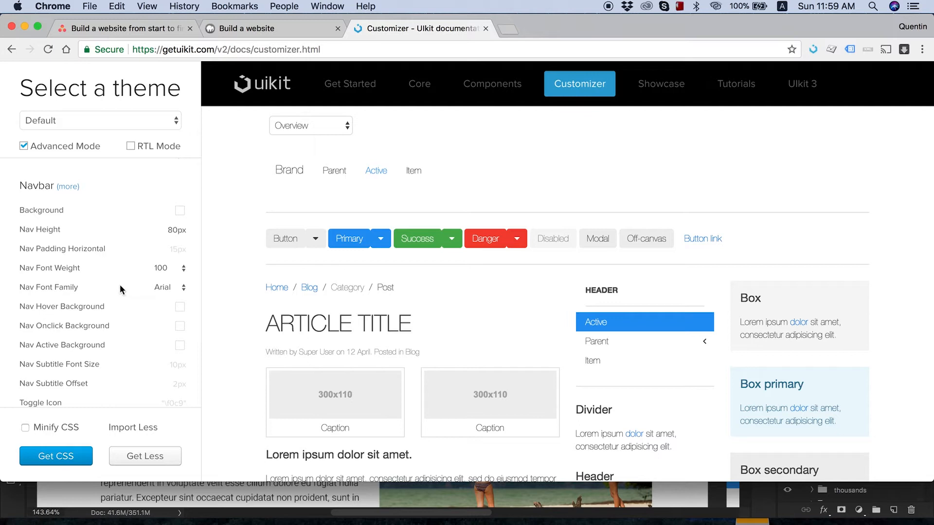
click(67, 186)
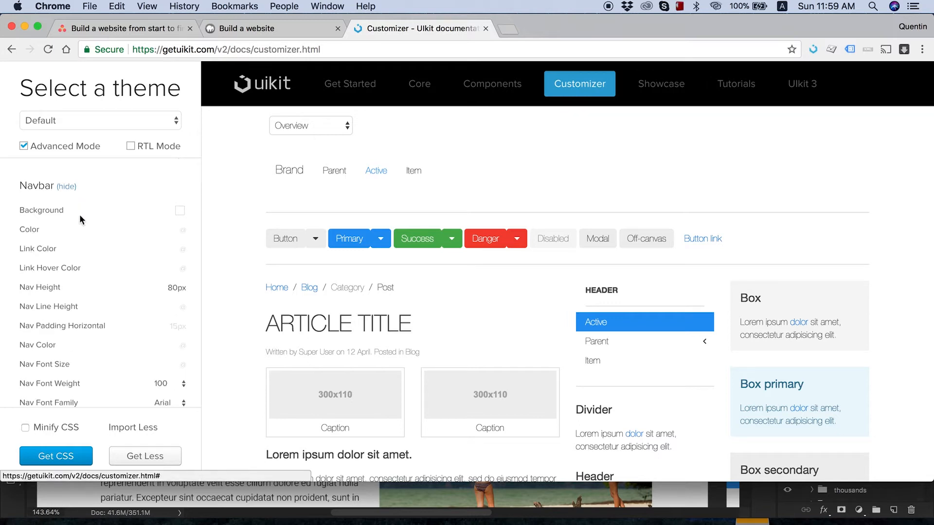
scroll(down, 3)
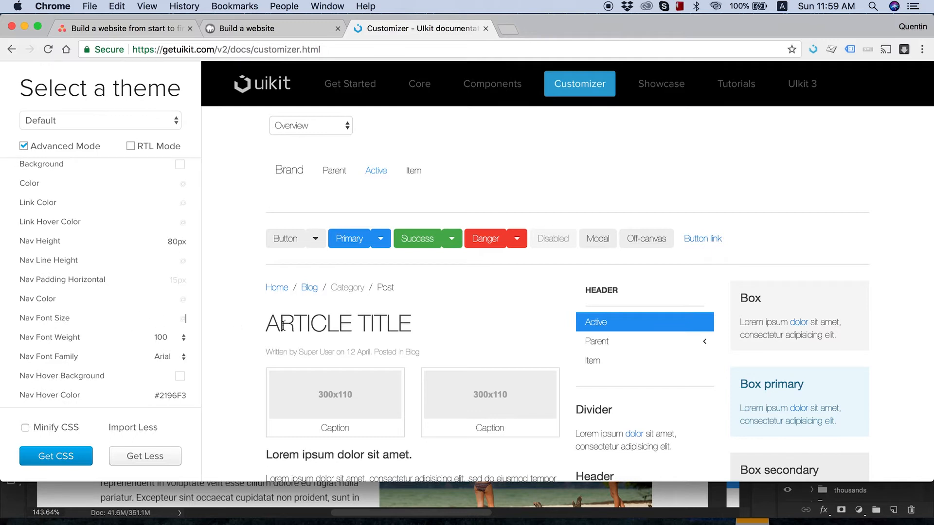
text(16px)
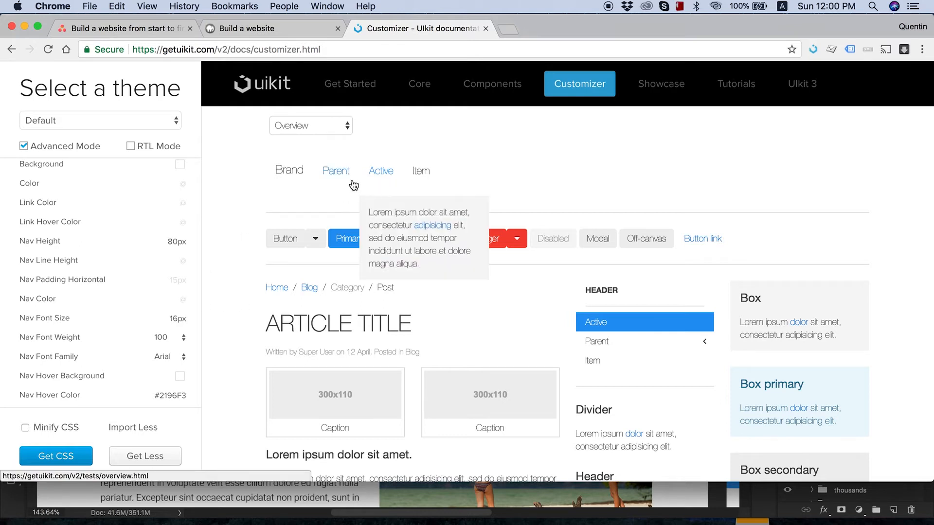
mouse_move(446, 187)
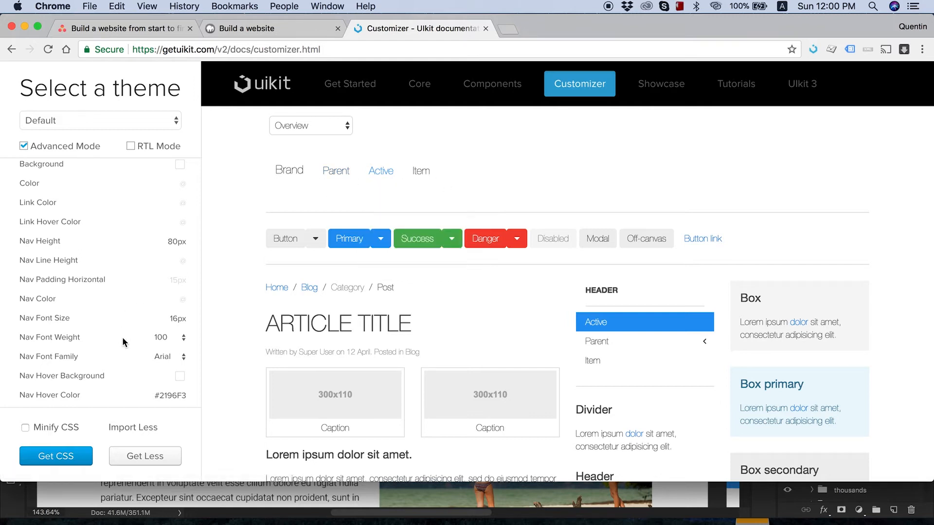
scroll(down, 3)
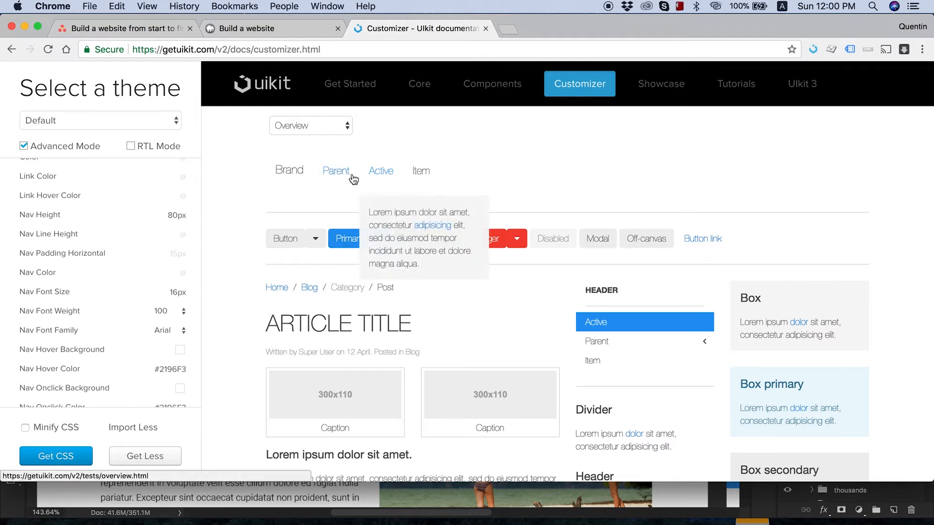
scroll(down, 3)
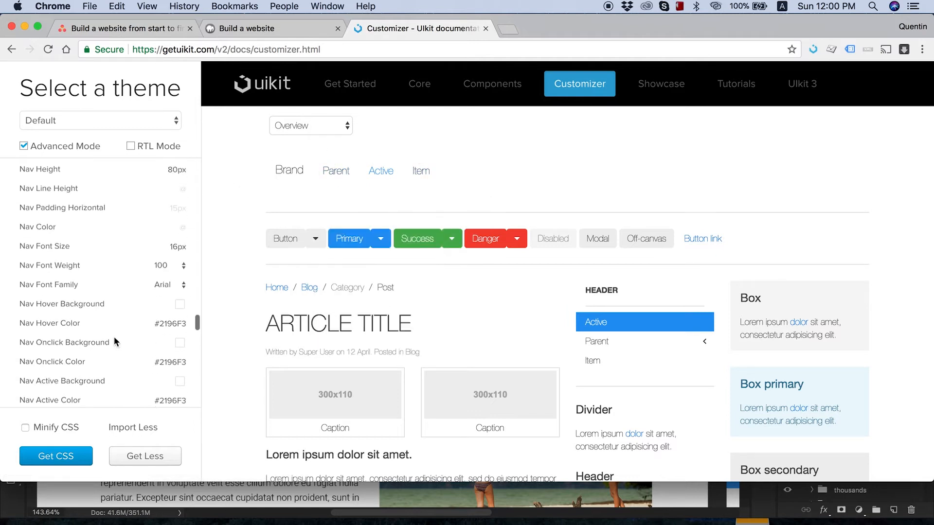
scroll(down, 3)
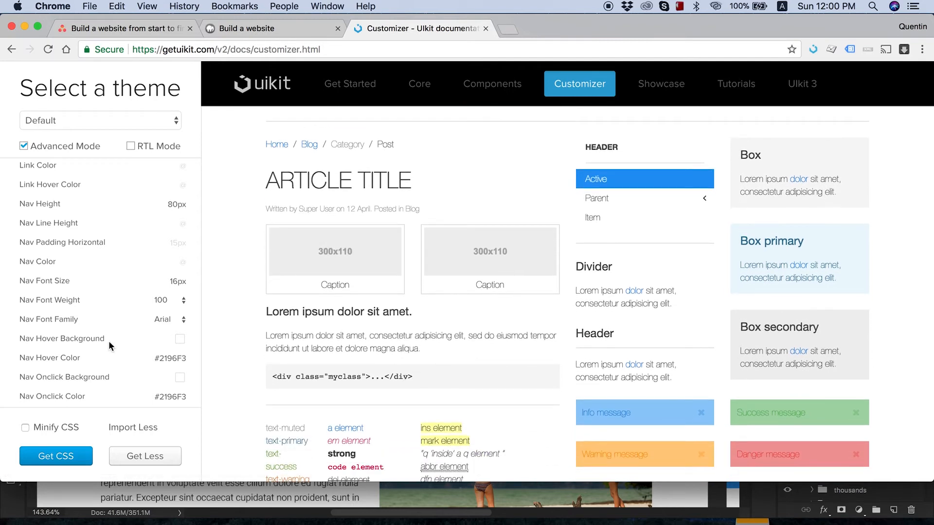
Set the Panel title font weight to 200 and title text transform to Uppercase.
scroll(down, 3)
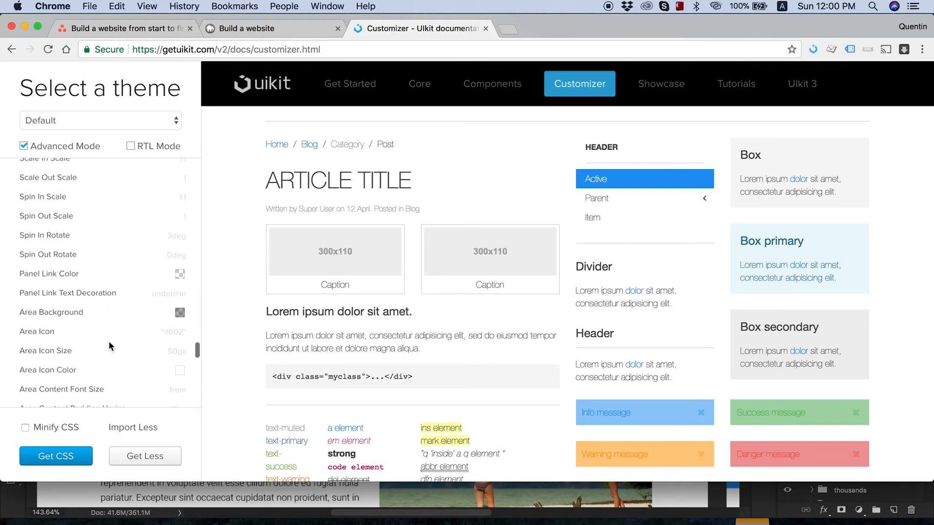
scroll(down, 3)
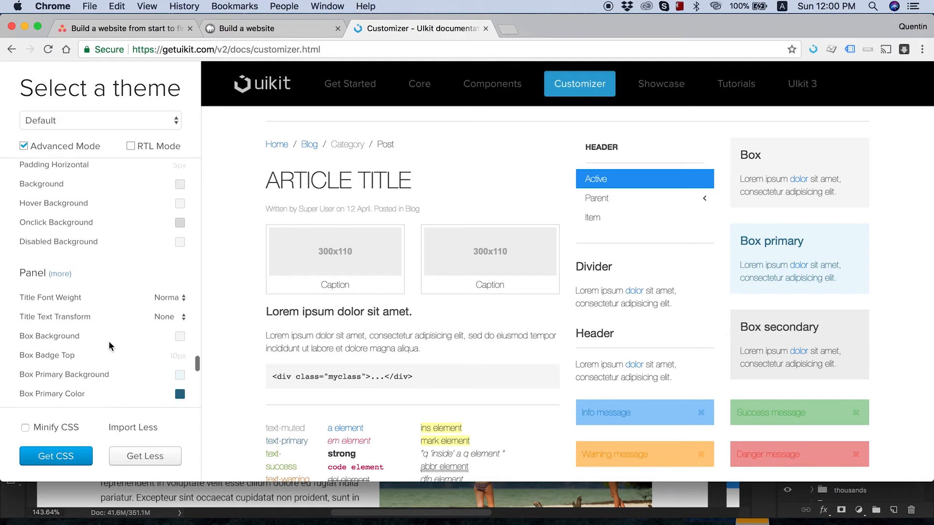
scroll(down, 3)
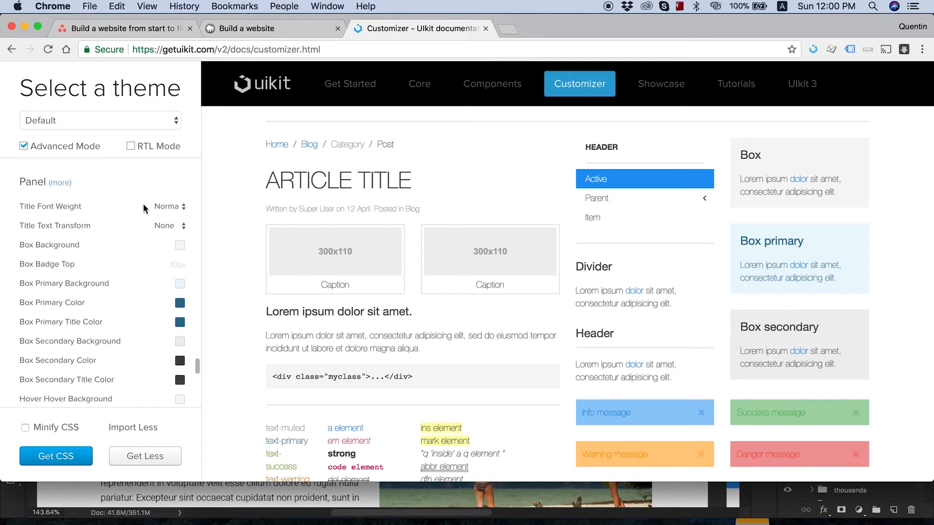
click(167, 206)
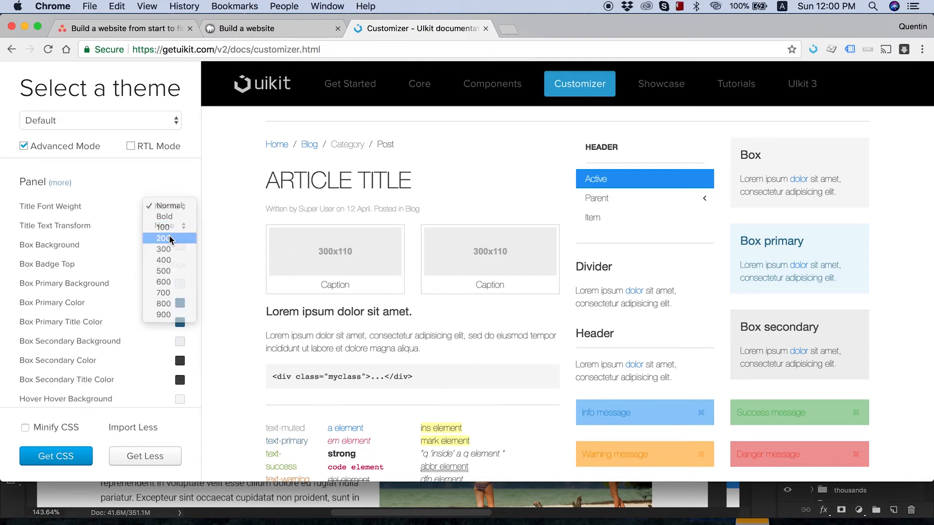
click(163, 239)
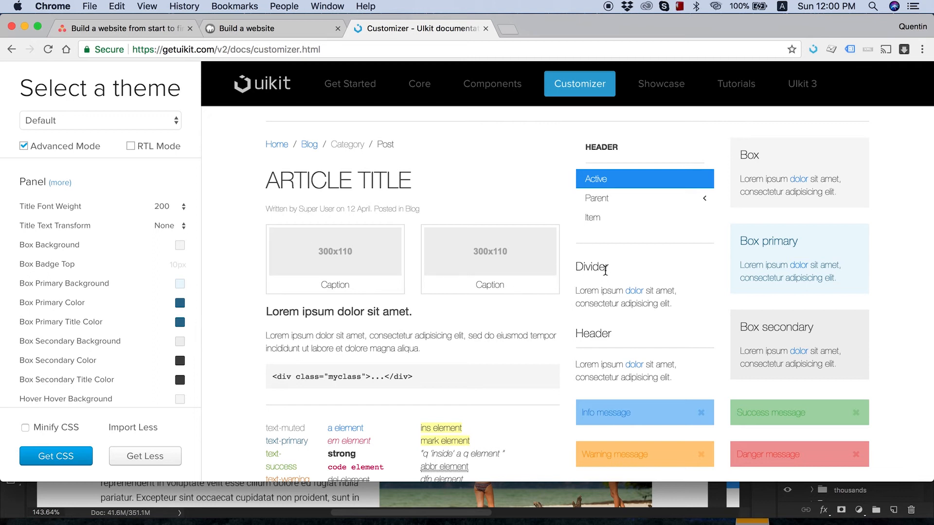
mouse_move(165, 231)
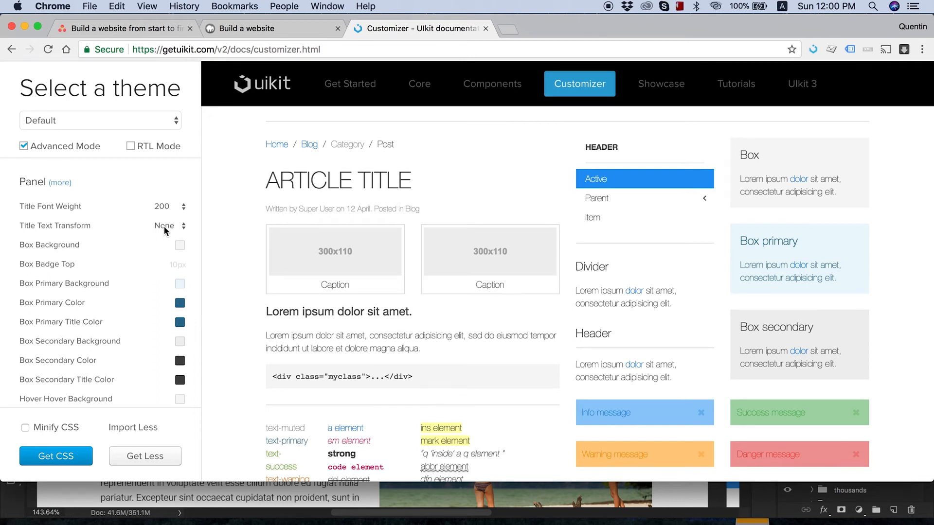
click(169, 226)
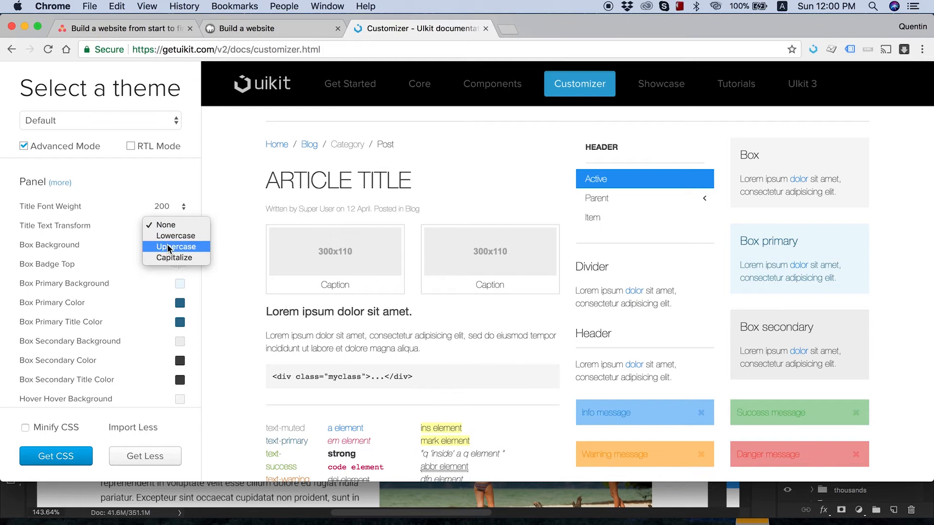
click(175, 247)
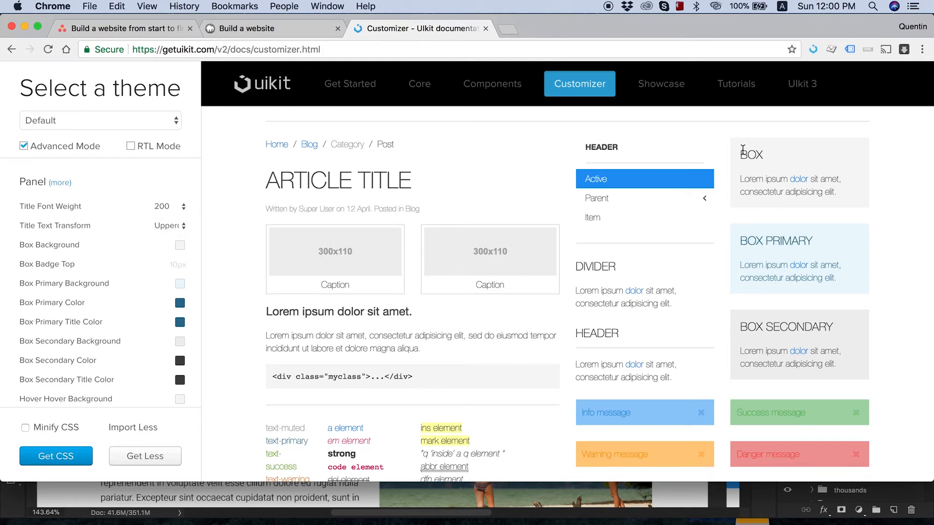
mouse_move(433, 334)
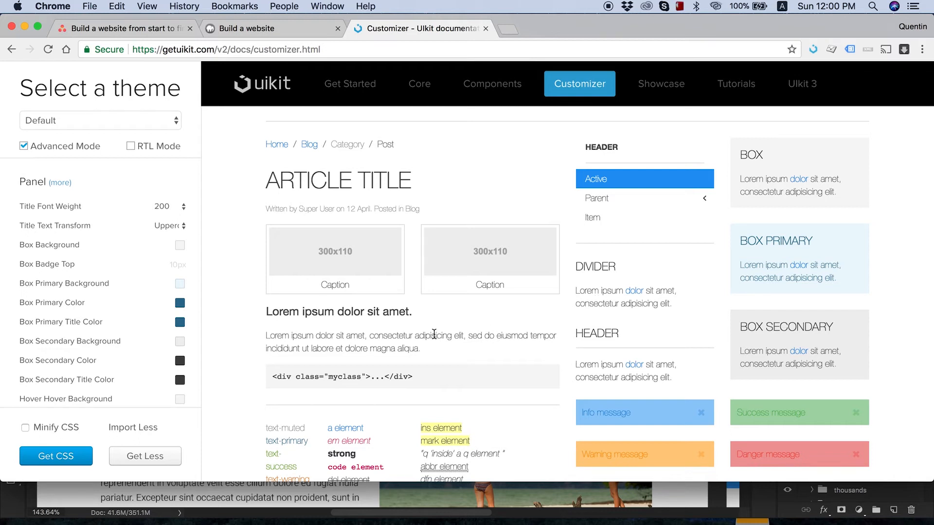
mouse_move(394, 332)
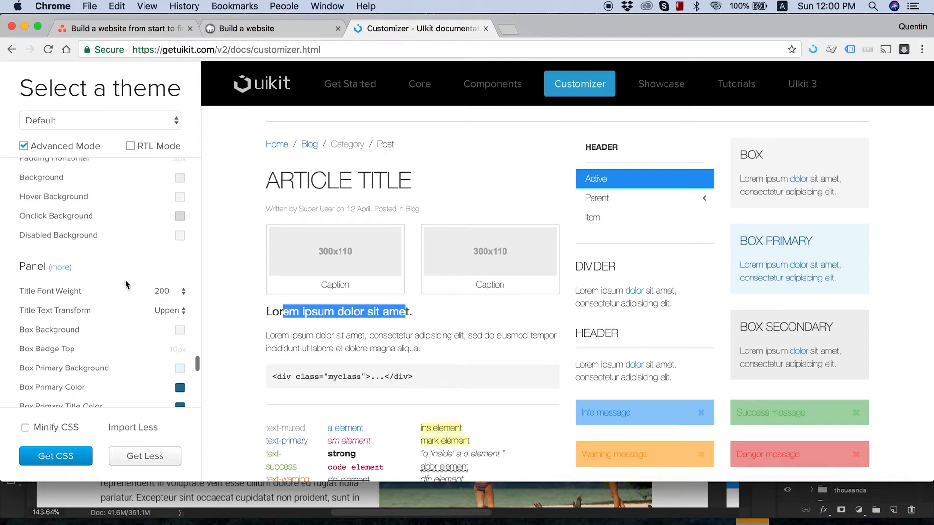
scroll(down, 3)
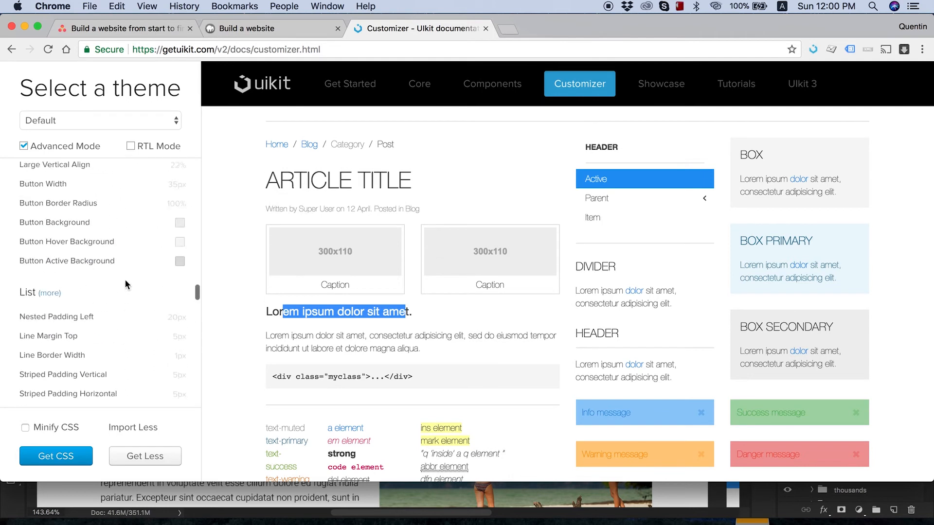
scroll(down, 3)
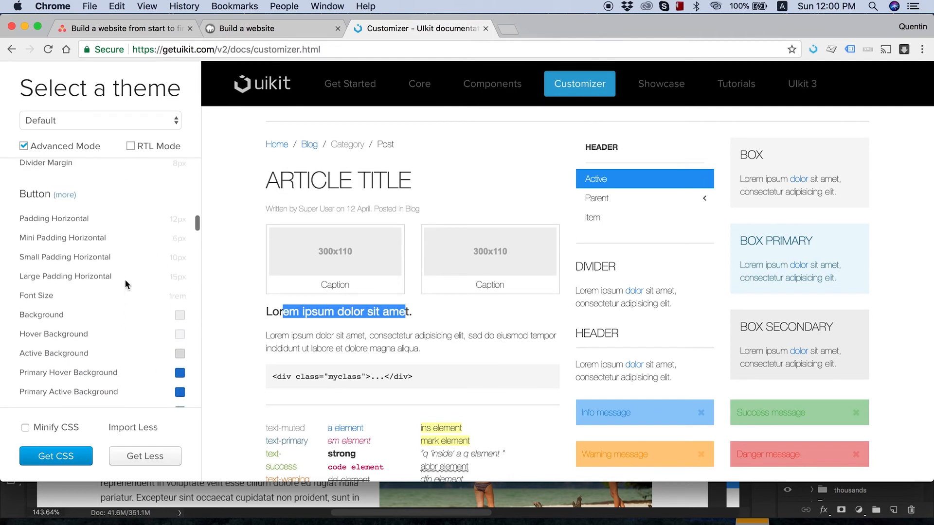
scroll(down, 3)
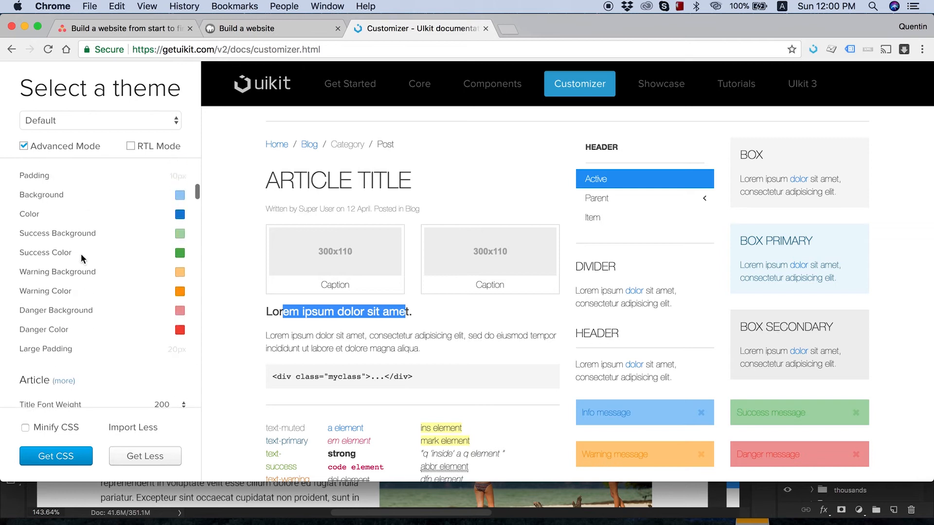
Change the article Lead Font Weight from Normal to a thin 200.
scroll(down, 3)
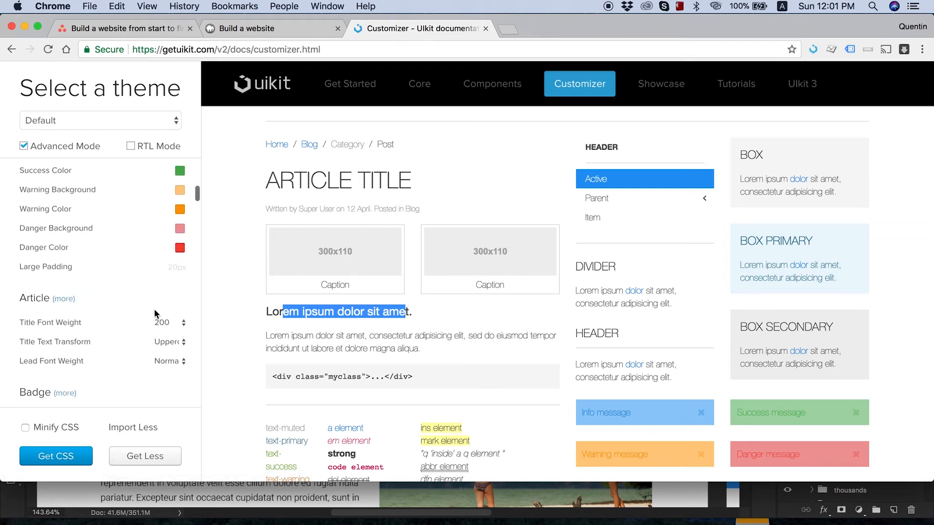
mouse_move(171, 326)
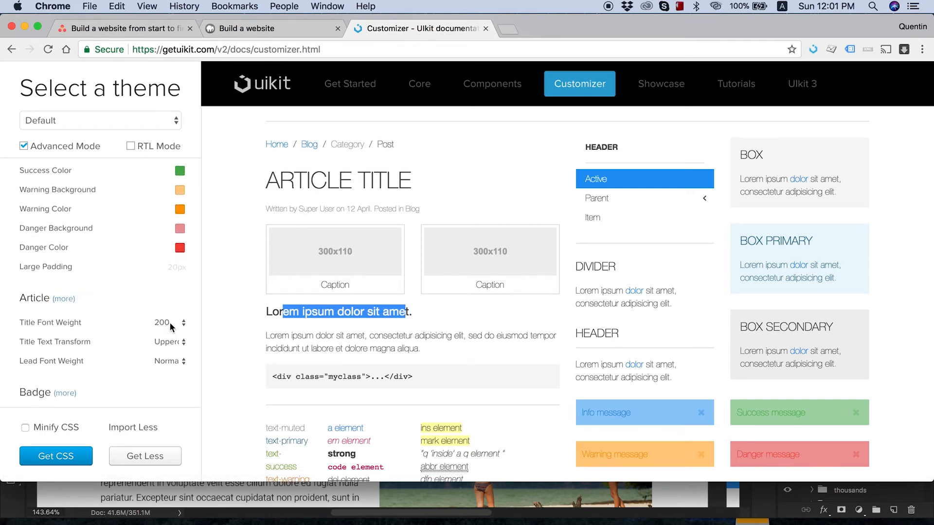
scroll(down, 3)
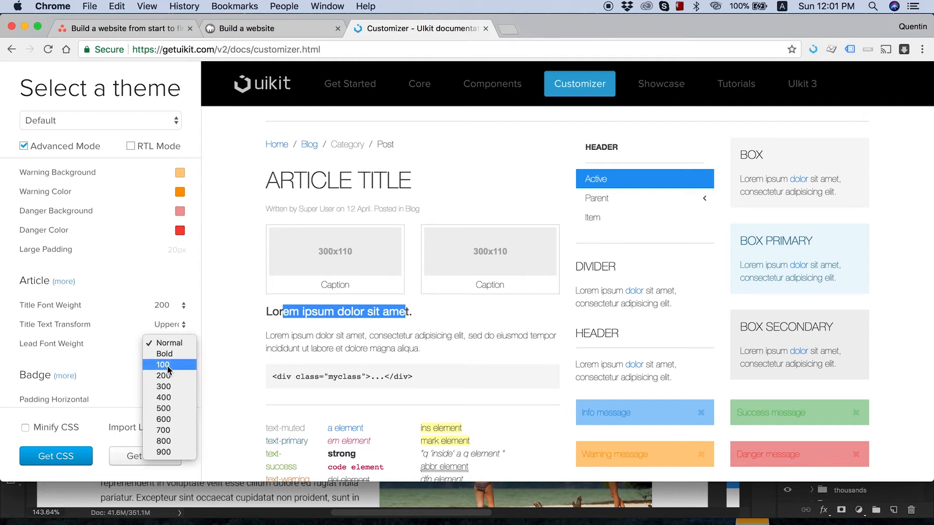
click(162, 364)
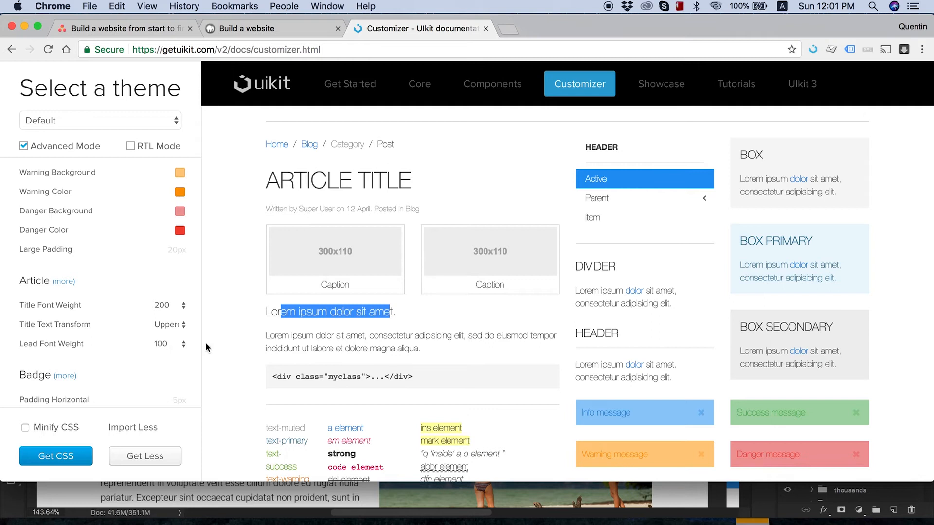
click(334, 313)
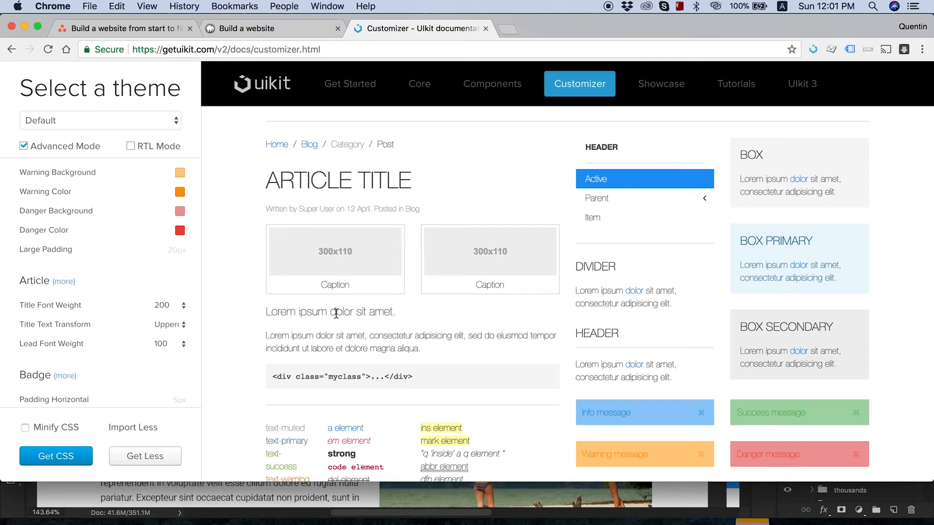
mouse_move(175, 362)
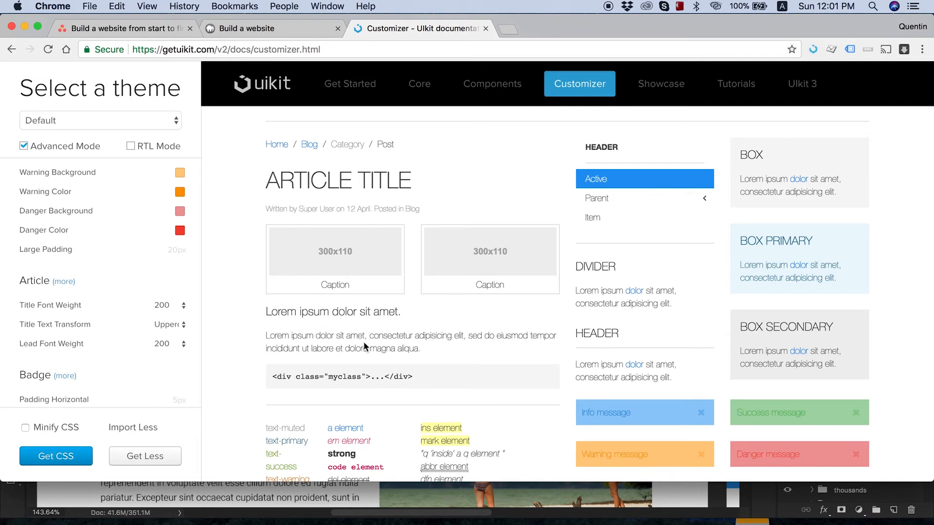
scroll(down, 3)
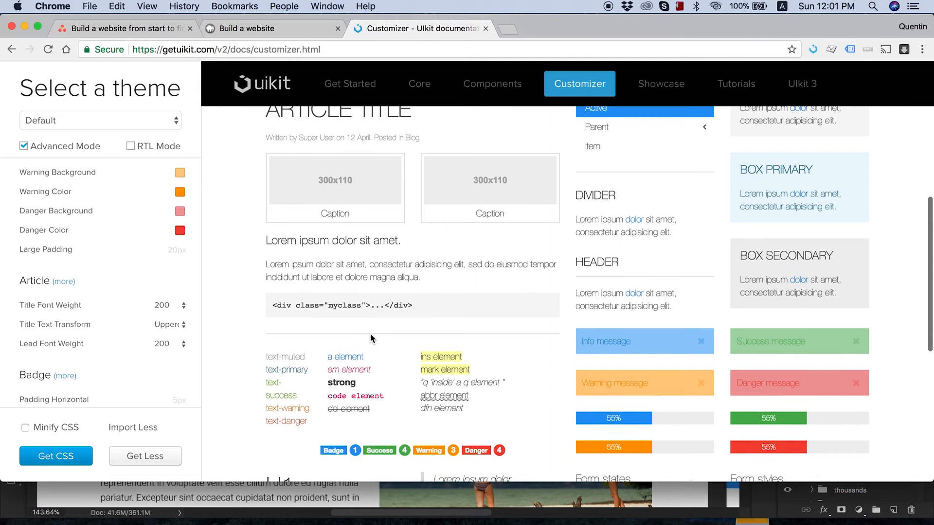
scroll(down, 3)
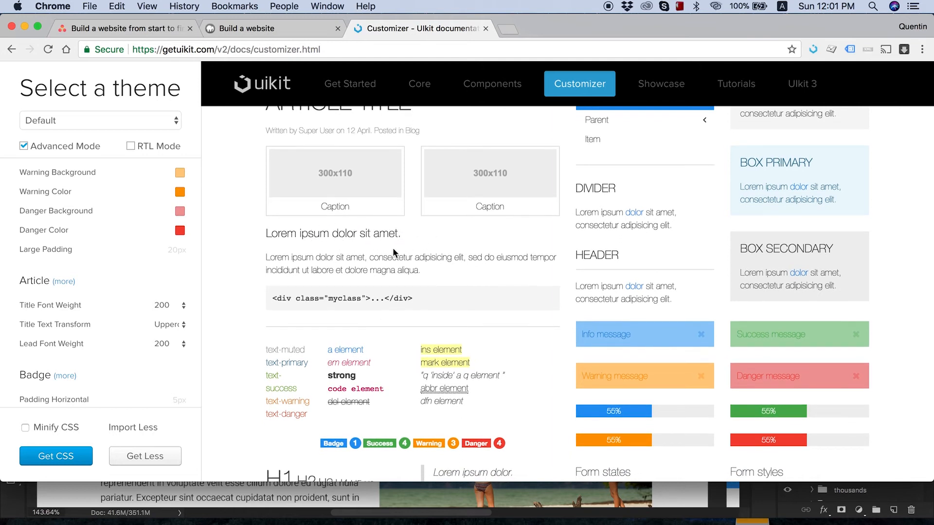
scroll(down, 3)
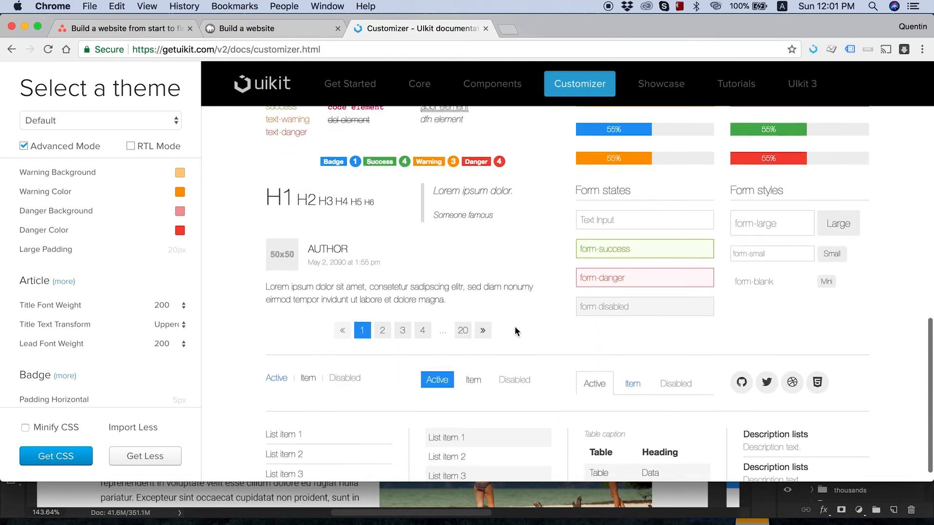
scroll(up, 3)
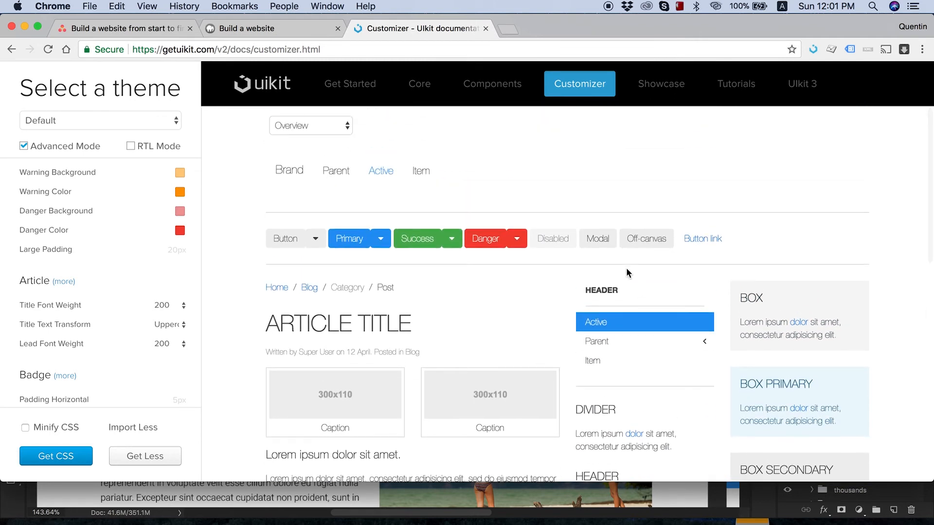
mouse_move(476, 231)
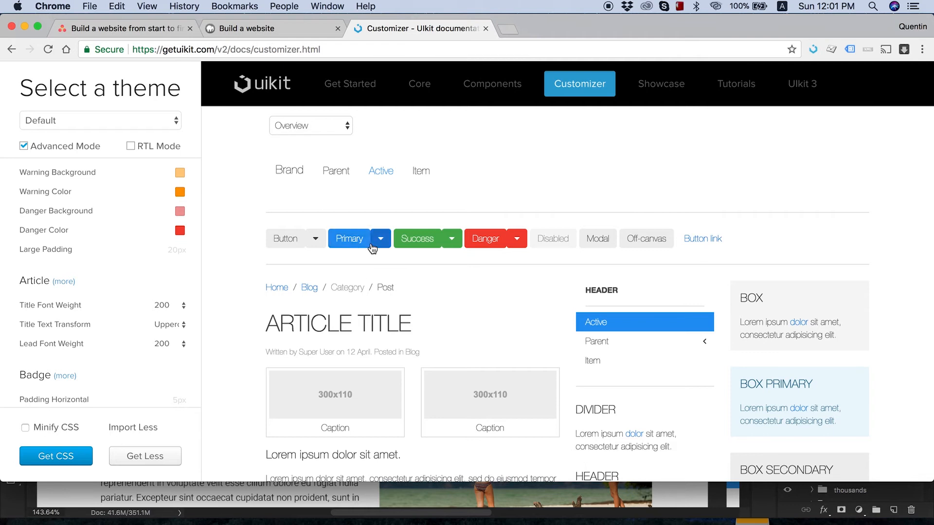
mouse_move(366, 234)
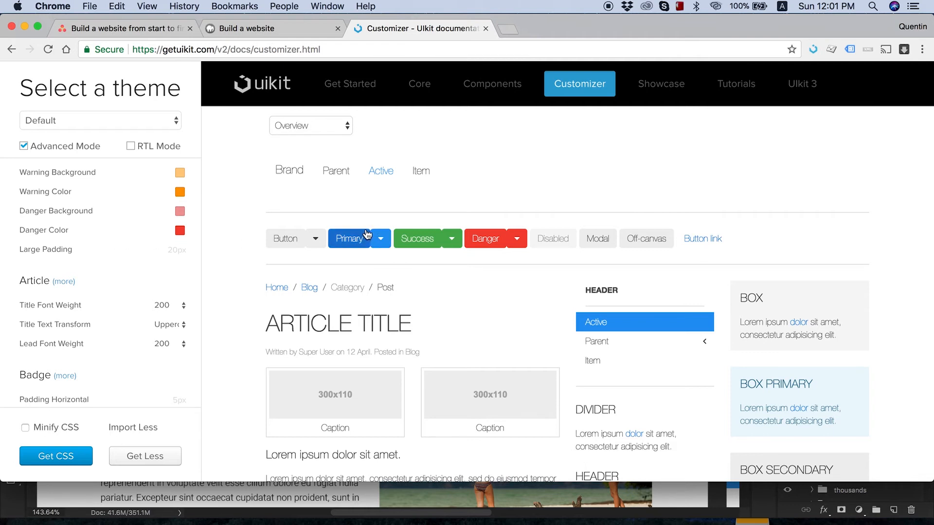
scroll(down, 3)
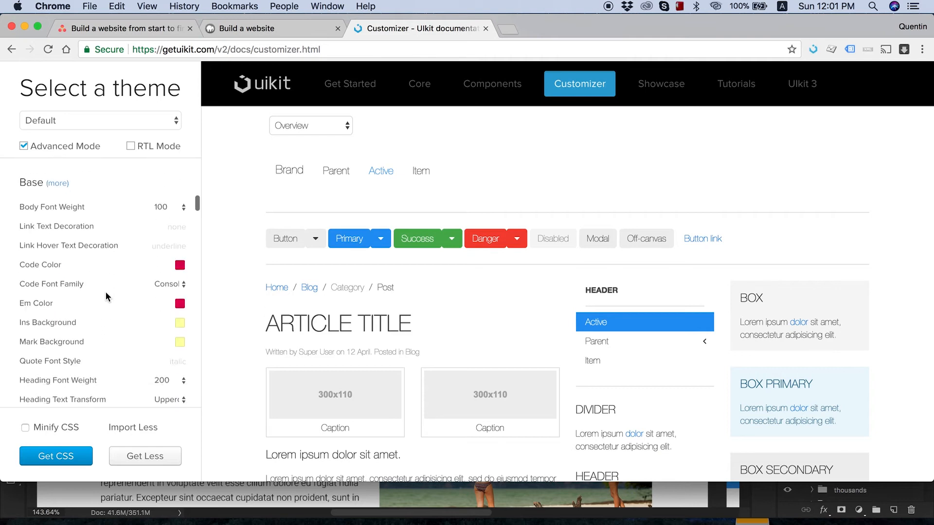
scroll(down, 3)
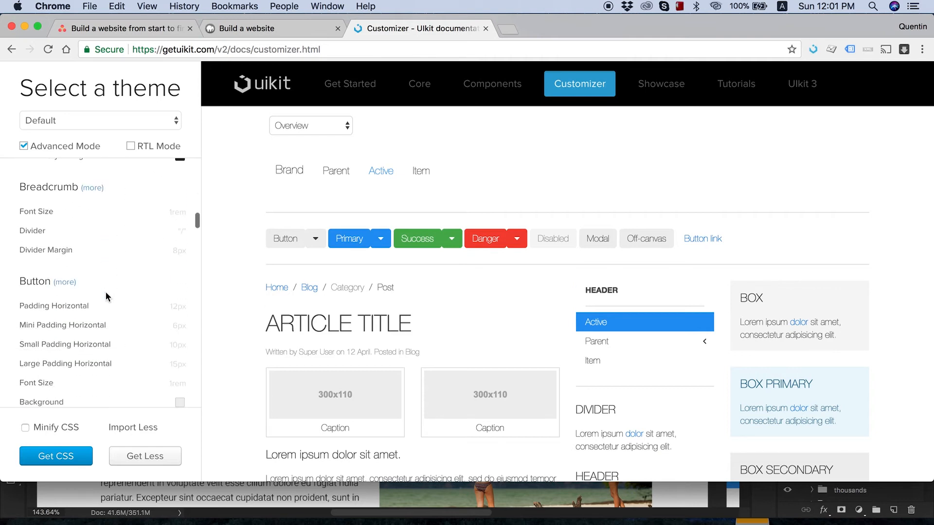
scroll(down, 3)
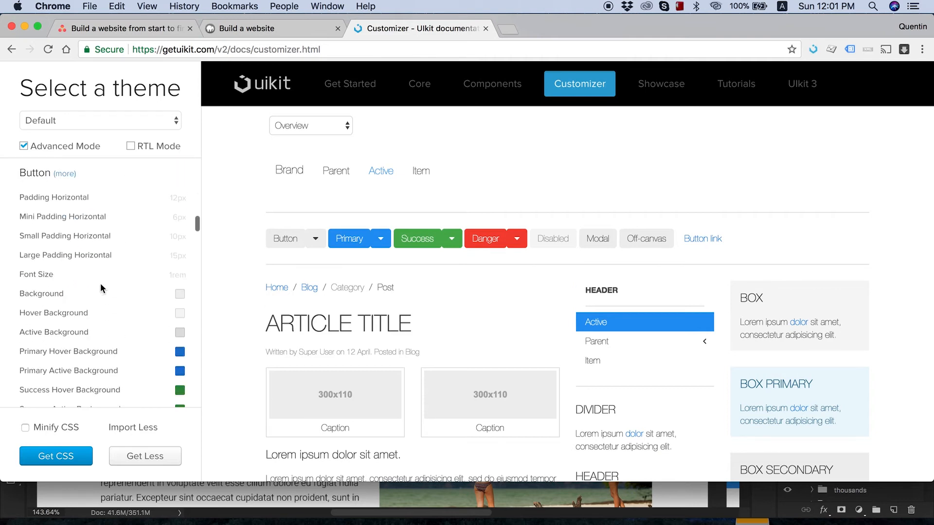
scroll(down, 3)
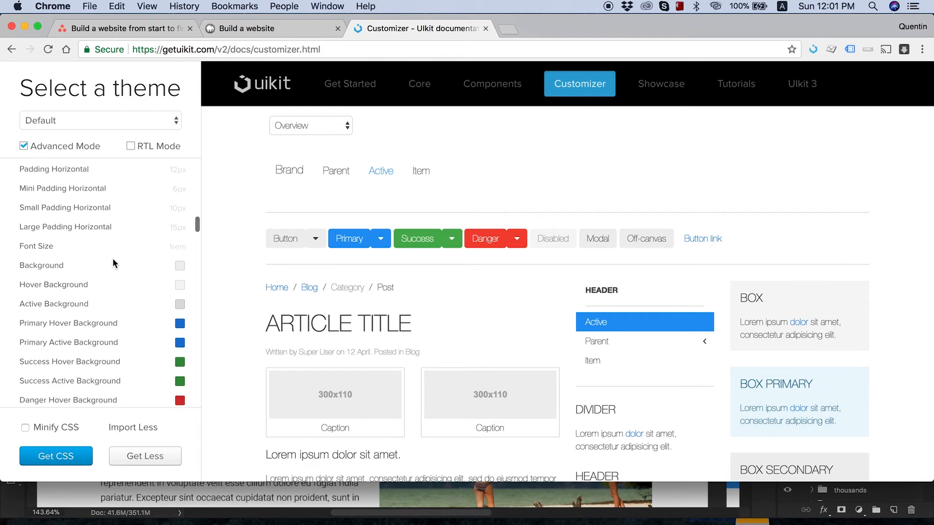
scroll(down, 3)
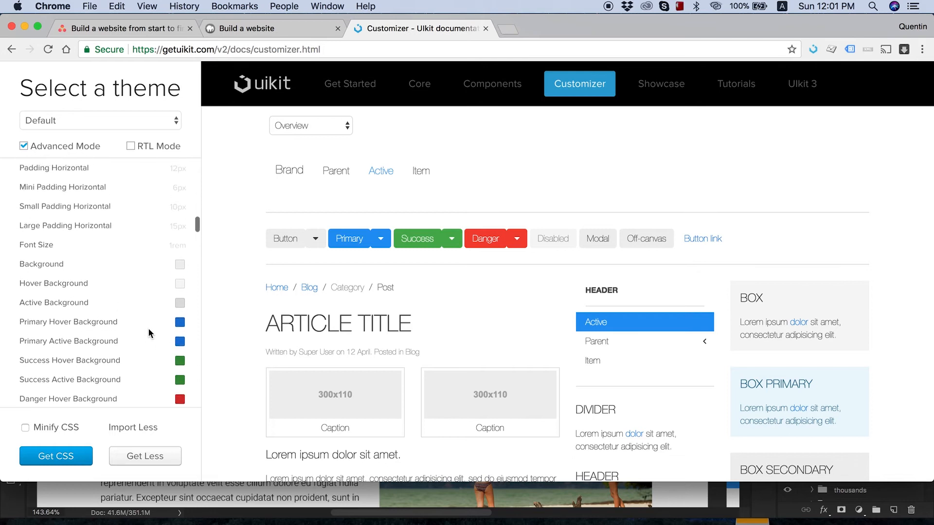
scroll(down, 3)
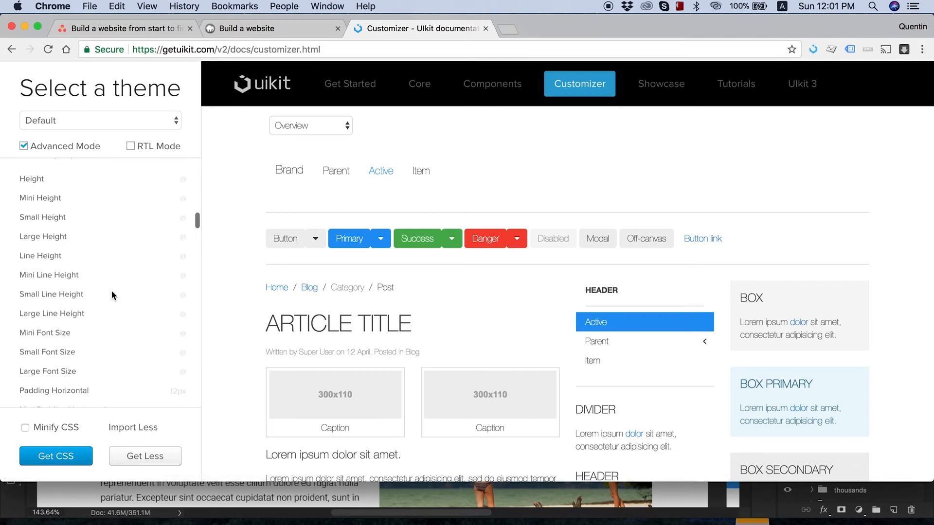
scroll(down, 3)
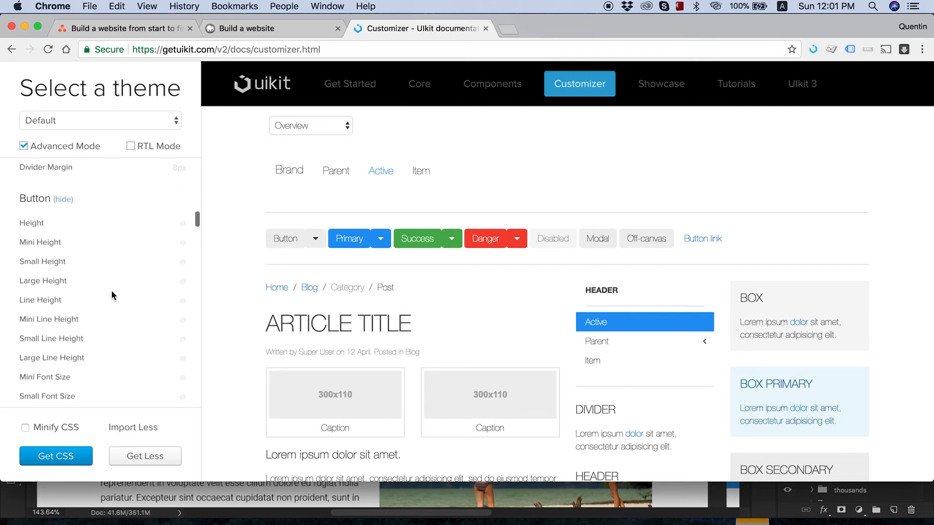
click(64, 199)
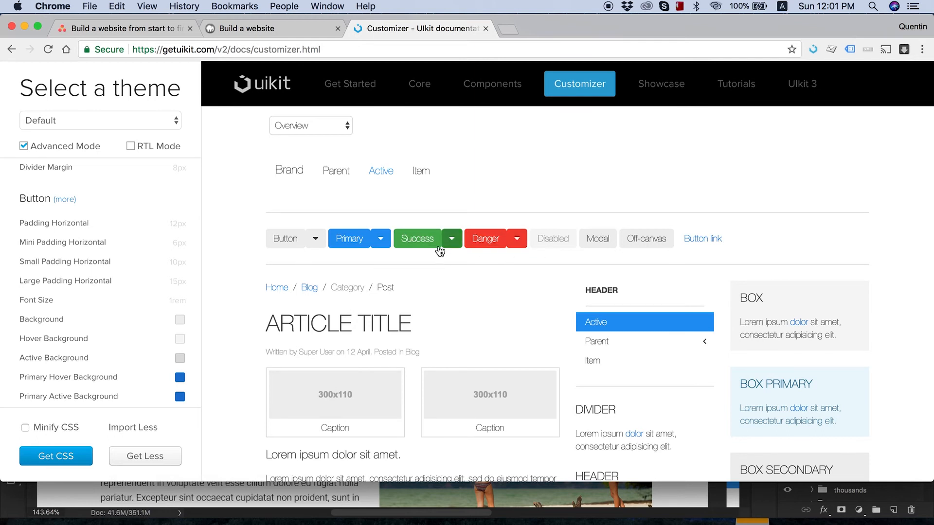
scroll(down, 3)
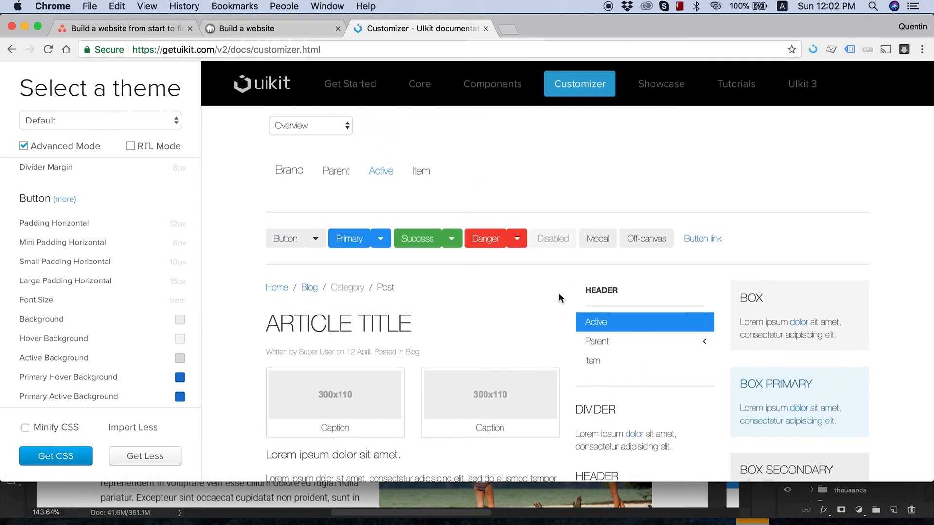
mouse_move(170, 268)
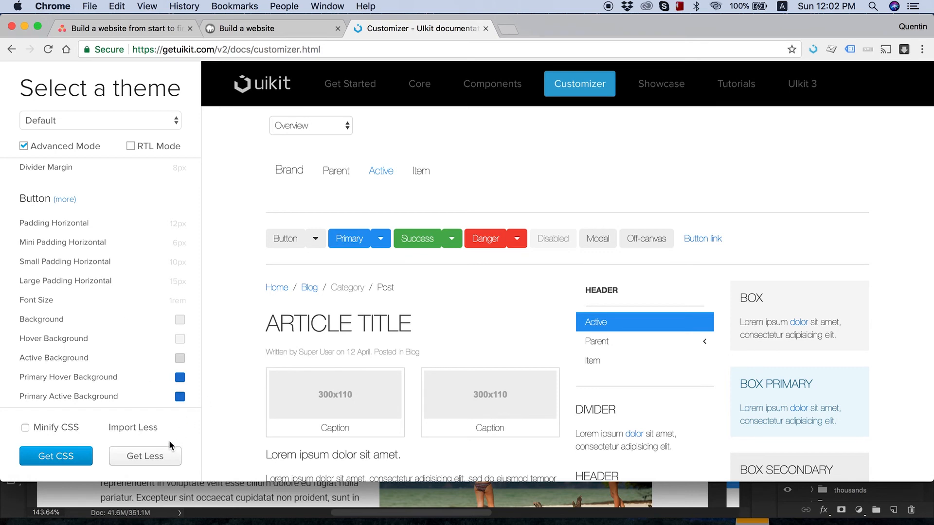
Export the theme with Get Less, saving it to Downloads as 'style updated.less'.
click(144, 456)
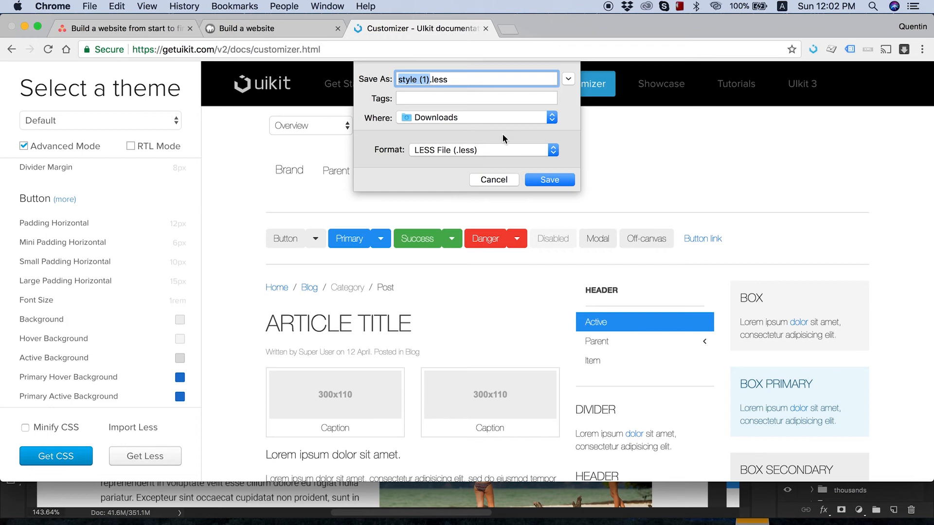
text(style.less)
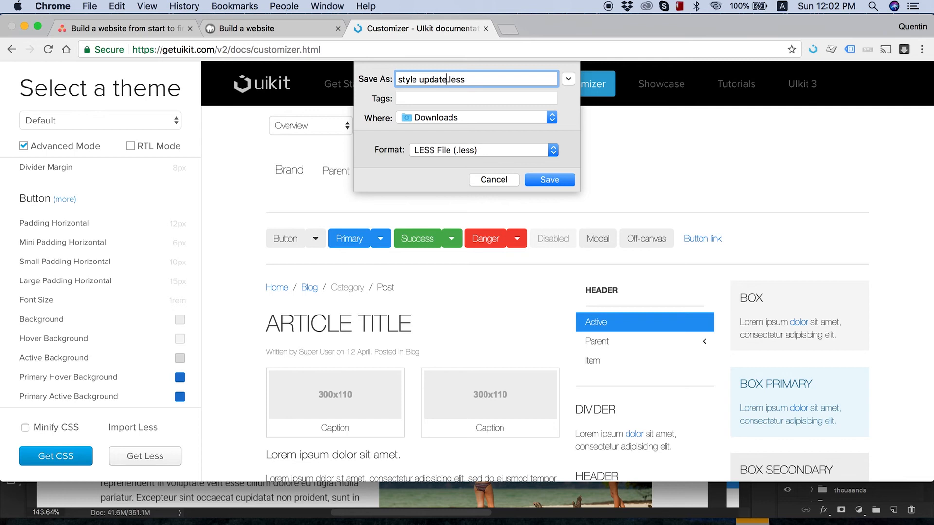
text(d)
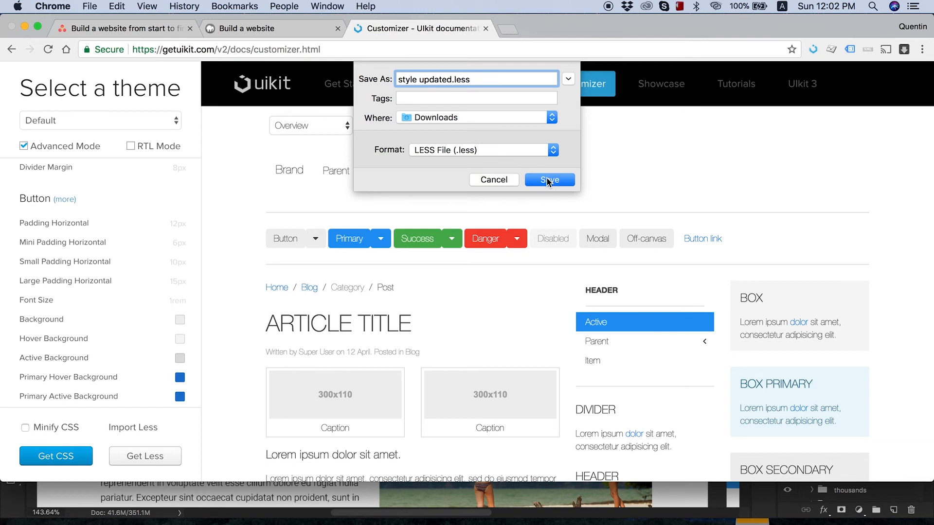
click(549, 179)
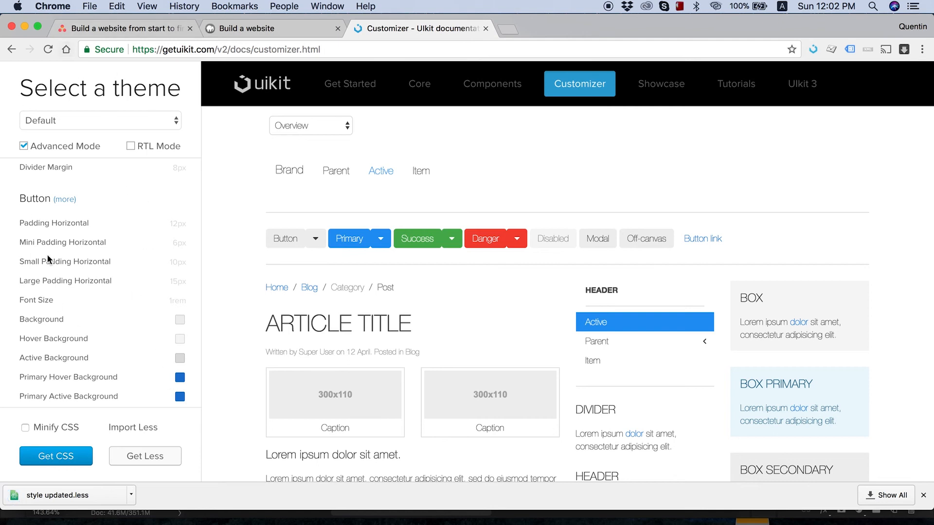
Export the theme as minified CSS to Downloads as uikit-custom-theme.css, replacing the old file.
click(336, 170)
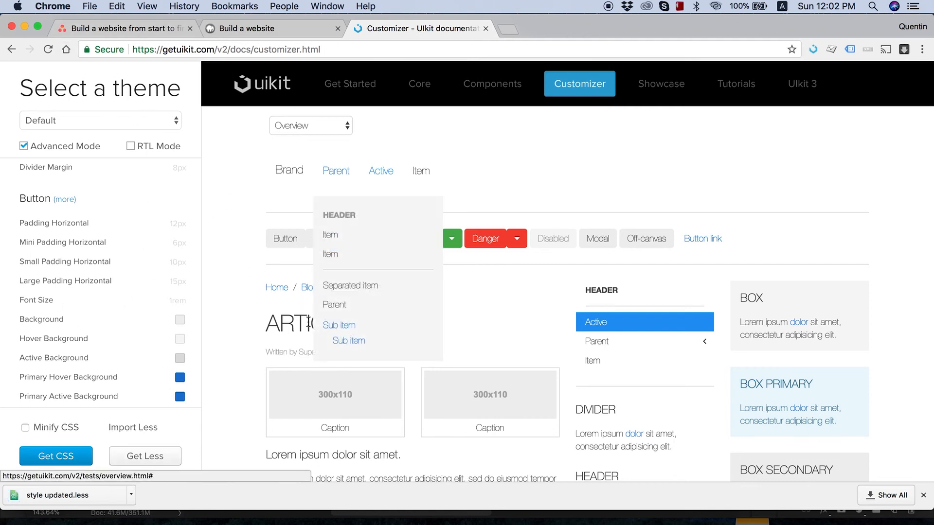
click(25, 427)
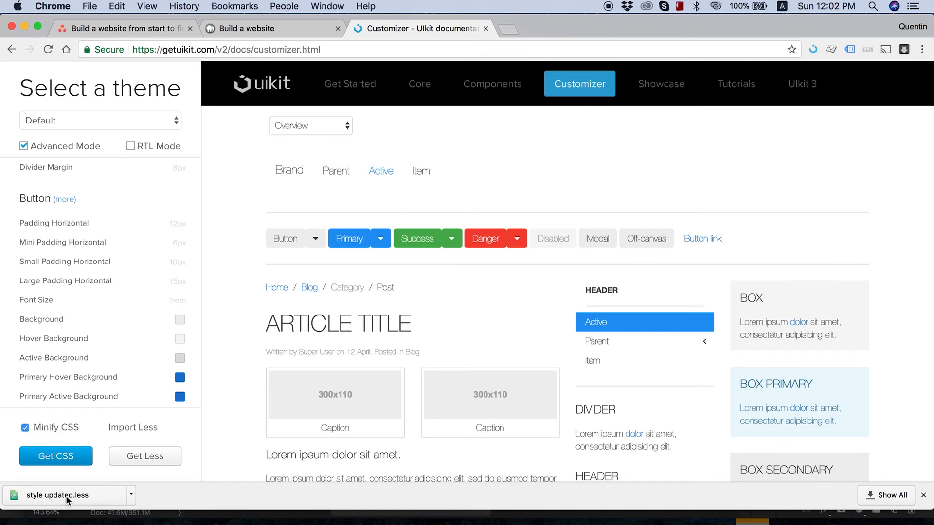
click(56, 456)
text(uikit-custom-theme.css)
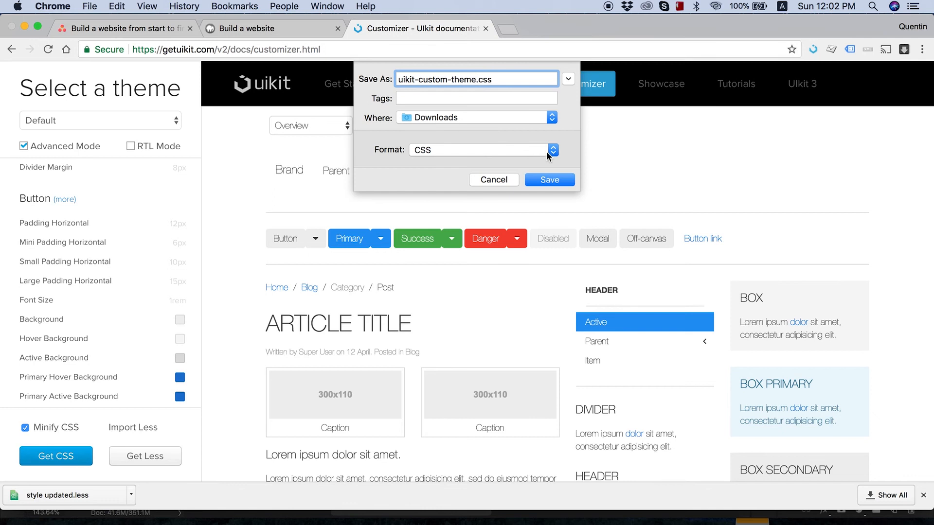
click(549, 179)
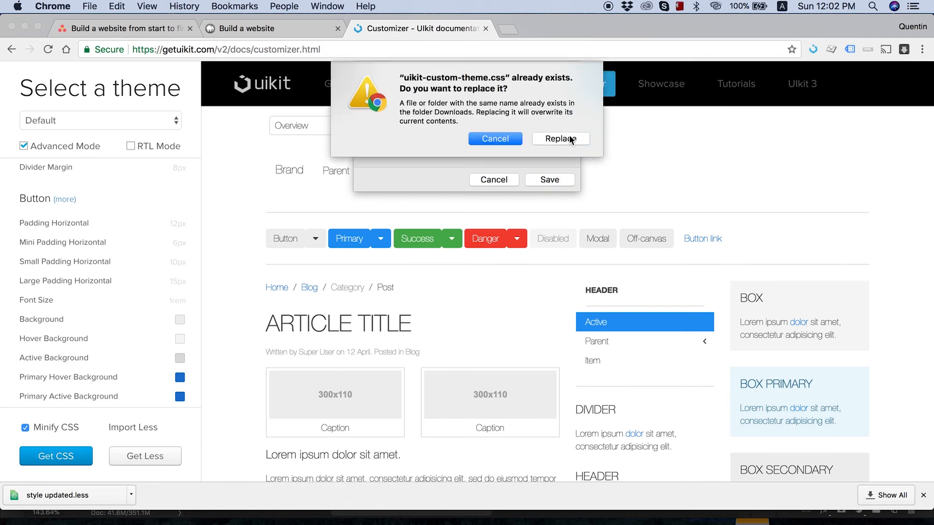
click(560, 139)
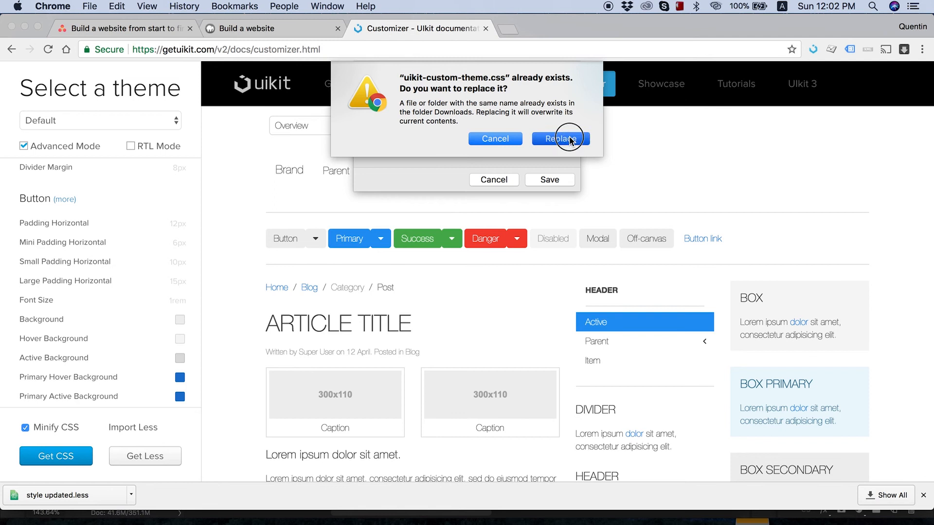
click(560, 139)
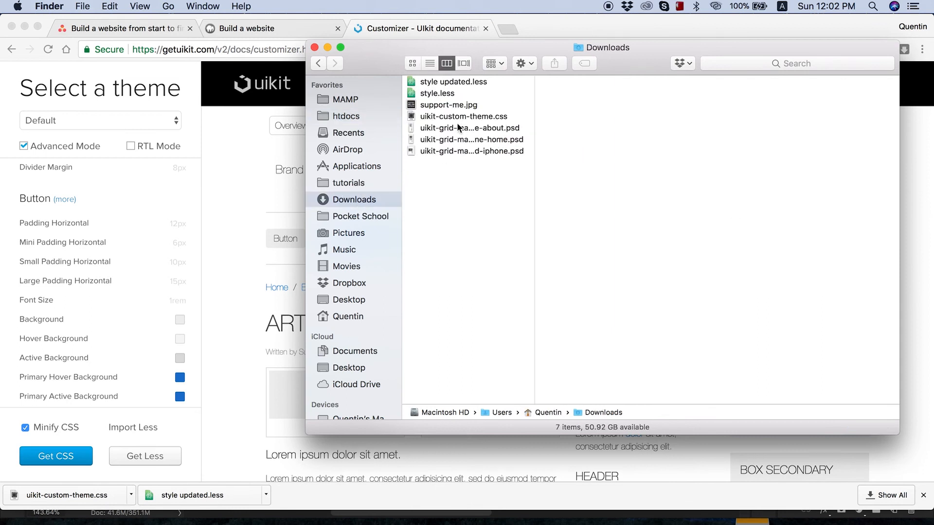
Paste the downloaded uikit-custom-theme.css into htdocs/uikit/css, replacing the older copy.
right_click(462, 116)
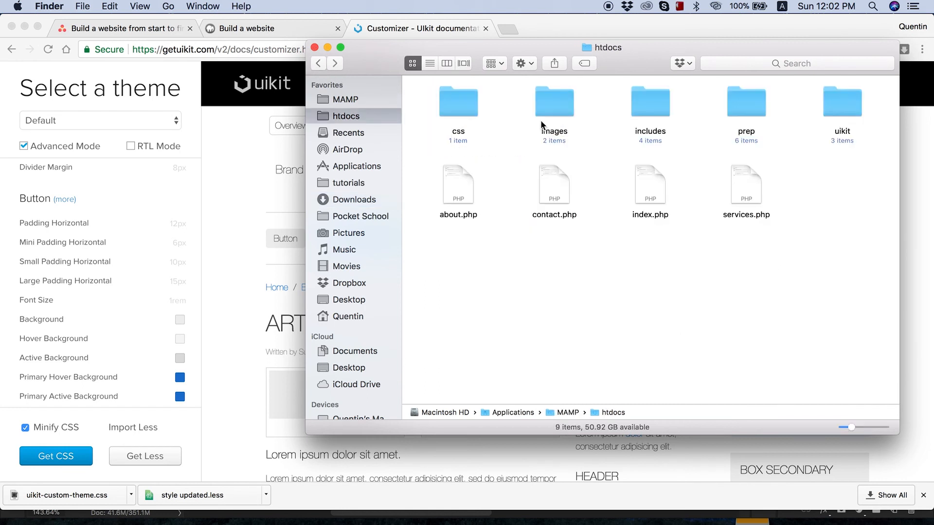
click(458, 101)
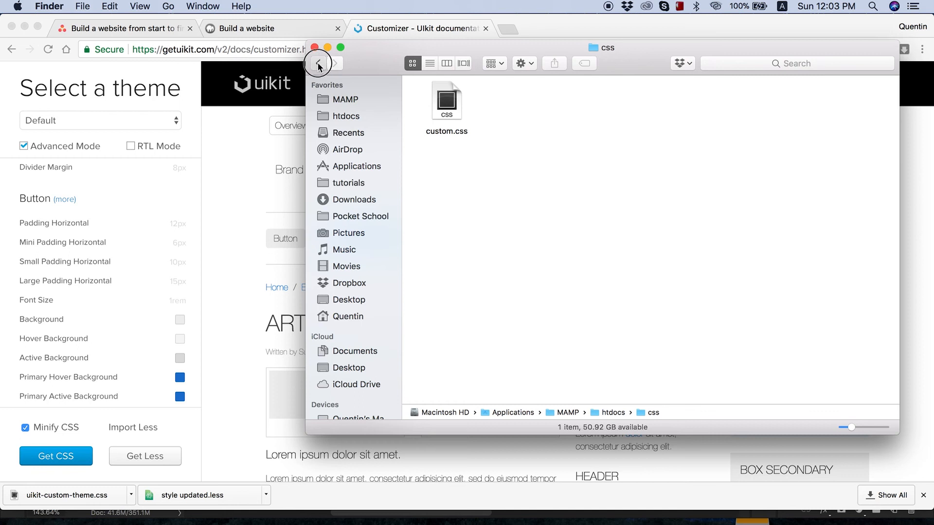
click(317, 63)
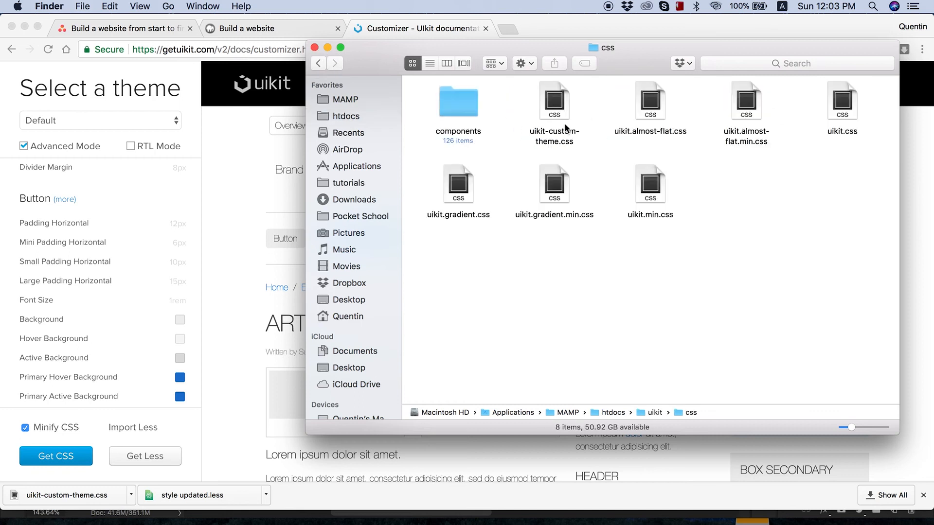
right_click(589, 298)
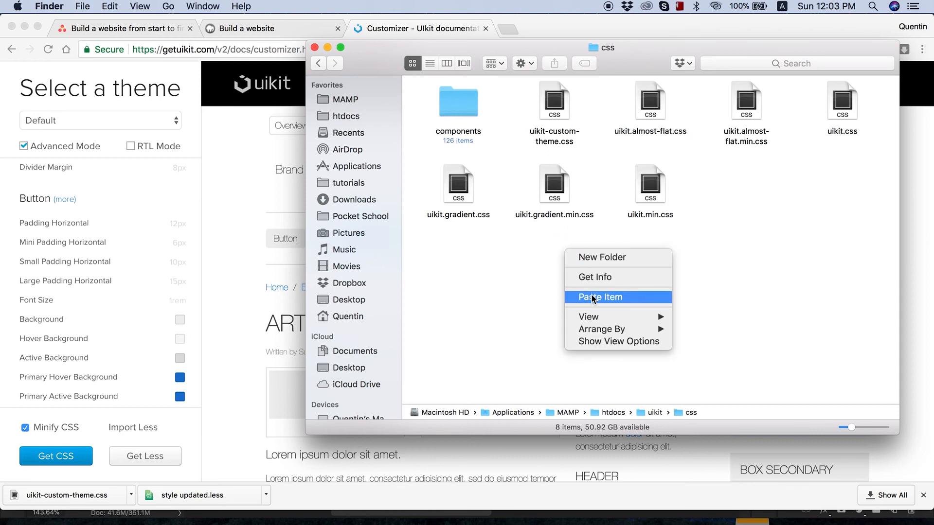
click(599, 296)
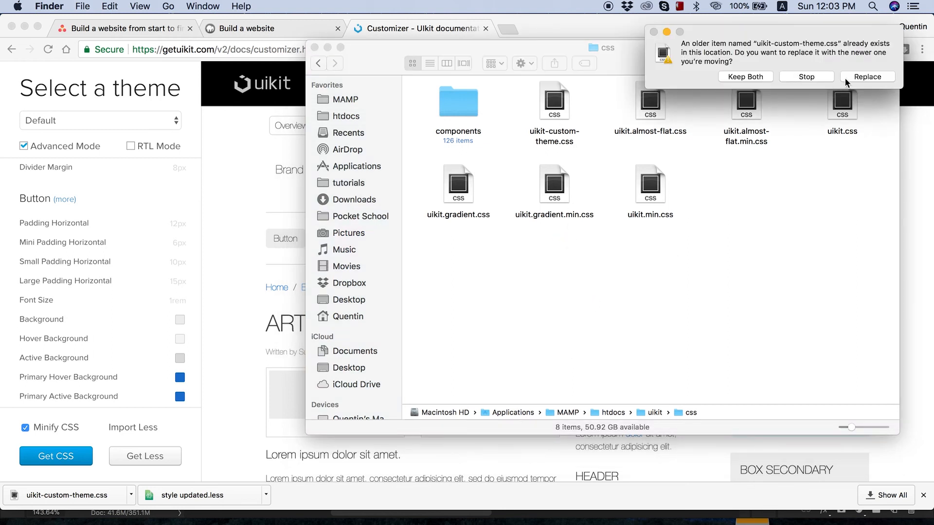
click(867, 76)
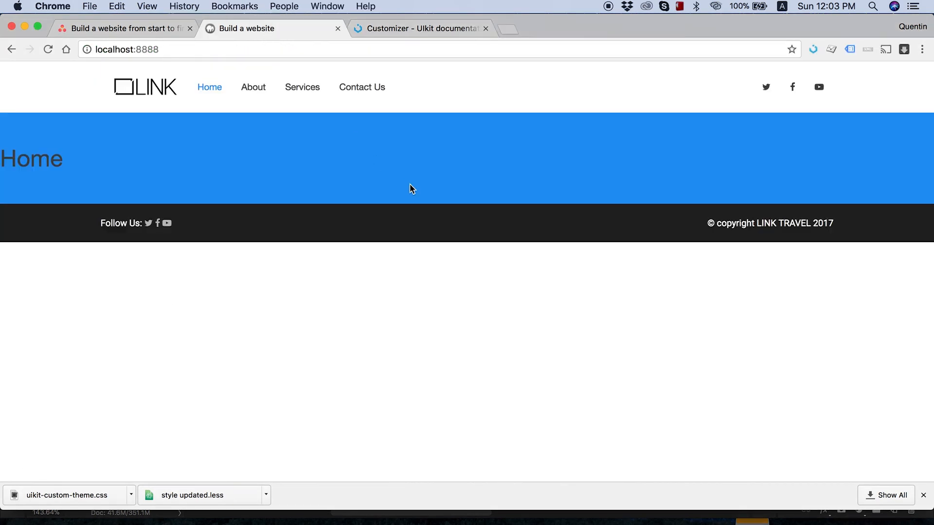
mouse_move(411, 189)
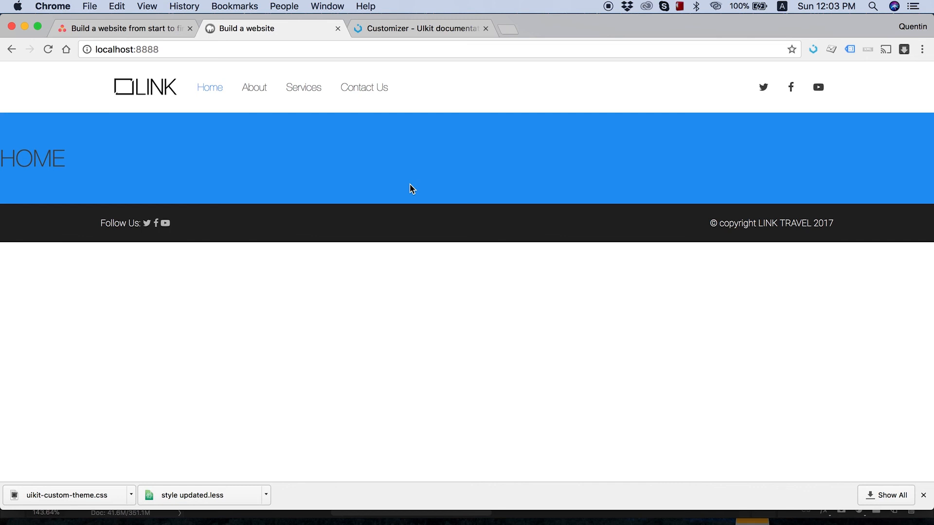
mouse_move(303, 87)
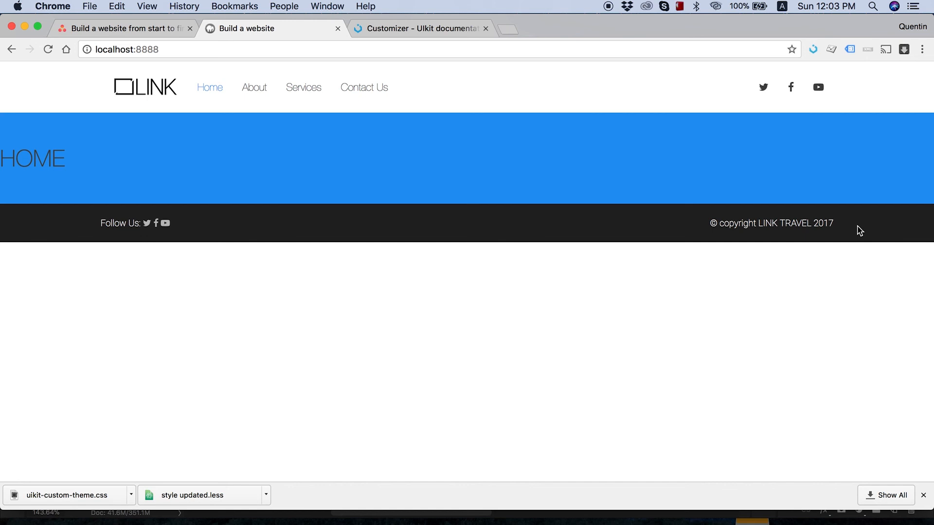
mouse_move(904, 231)
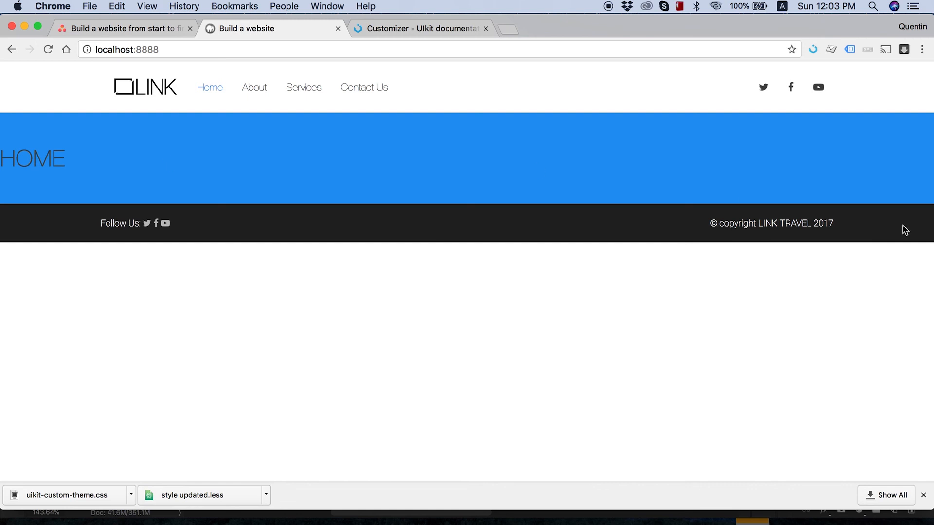
mouse_move(817, 162)
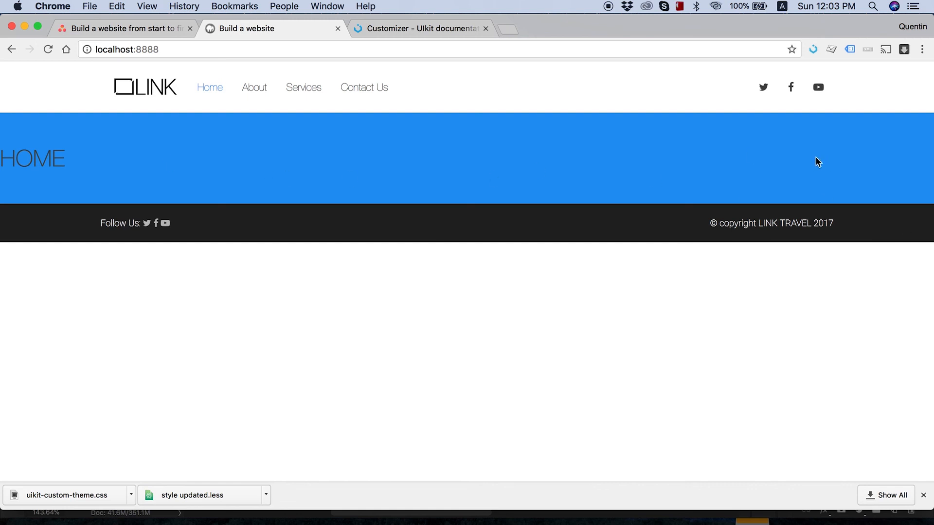
mouse_move(621, 34)
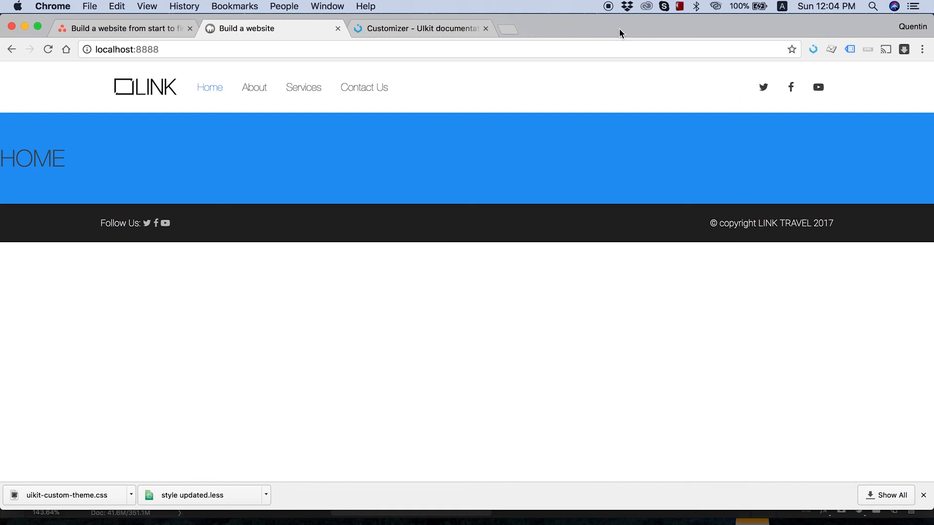